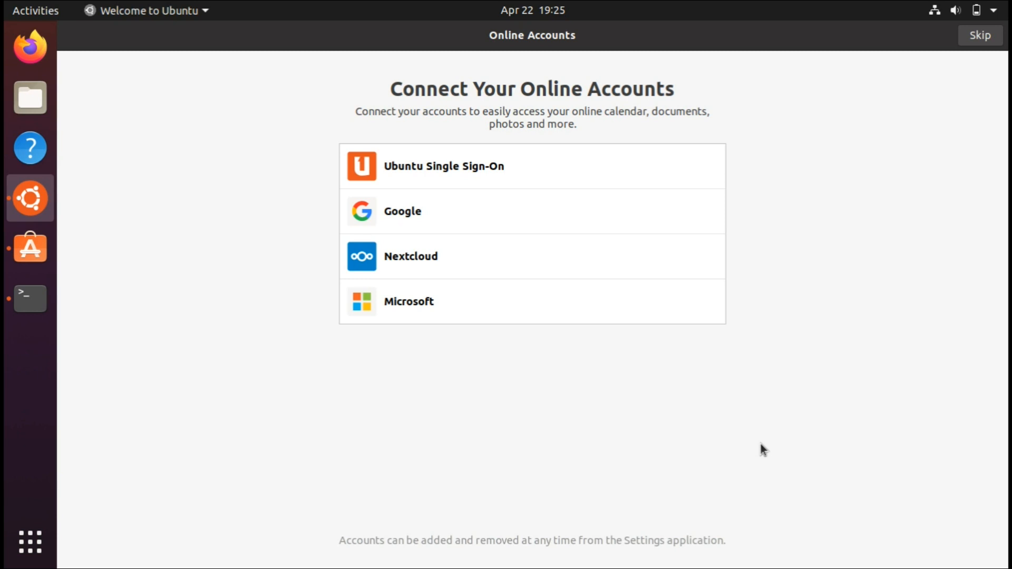
pyautogui.moveTo(719, 438)
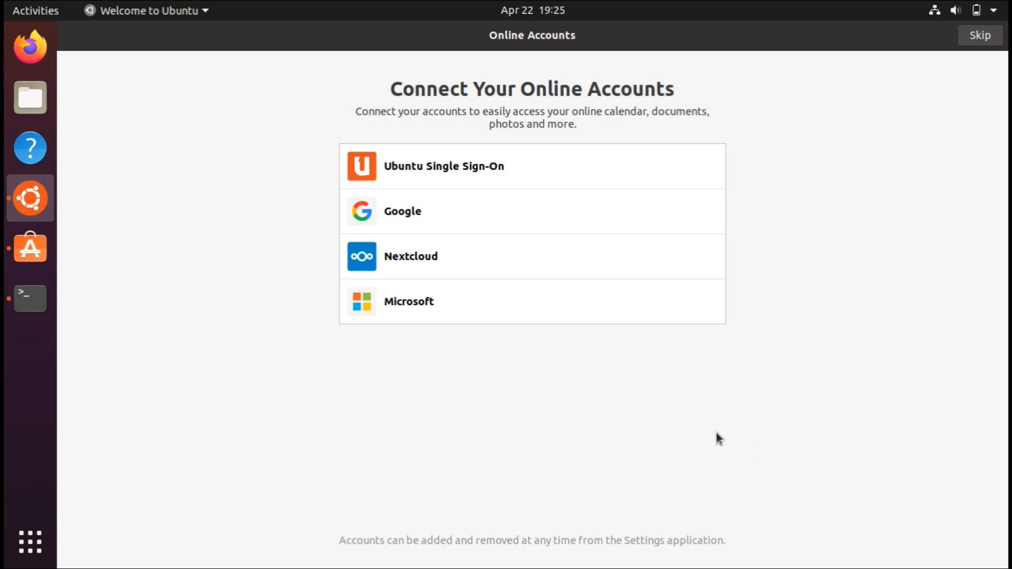
pyautogui.moveTo(646, 411)
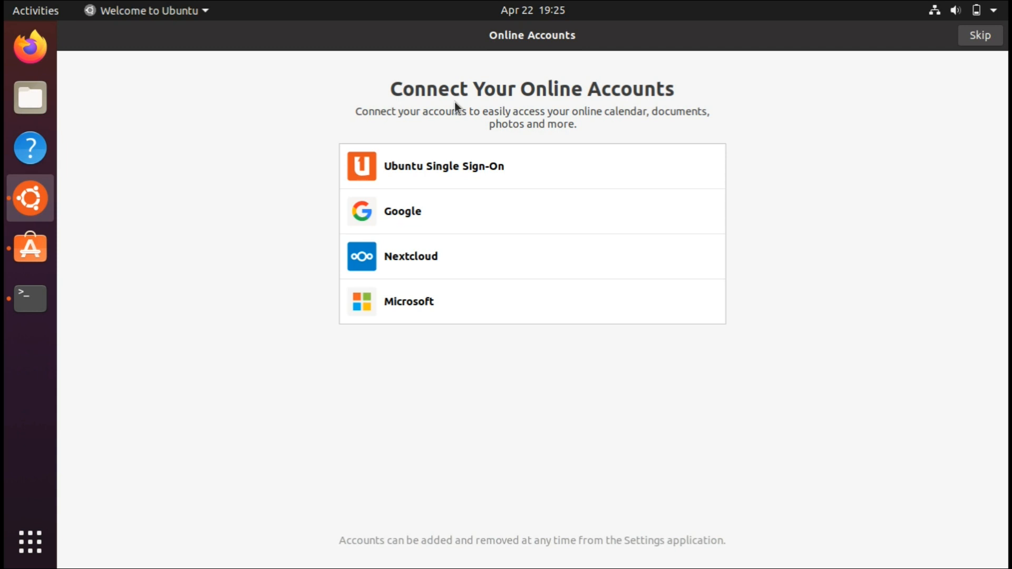
pyautogui.moveTo(291, 104)
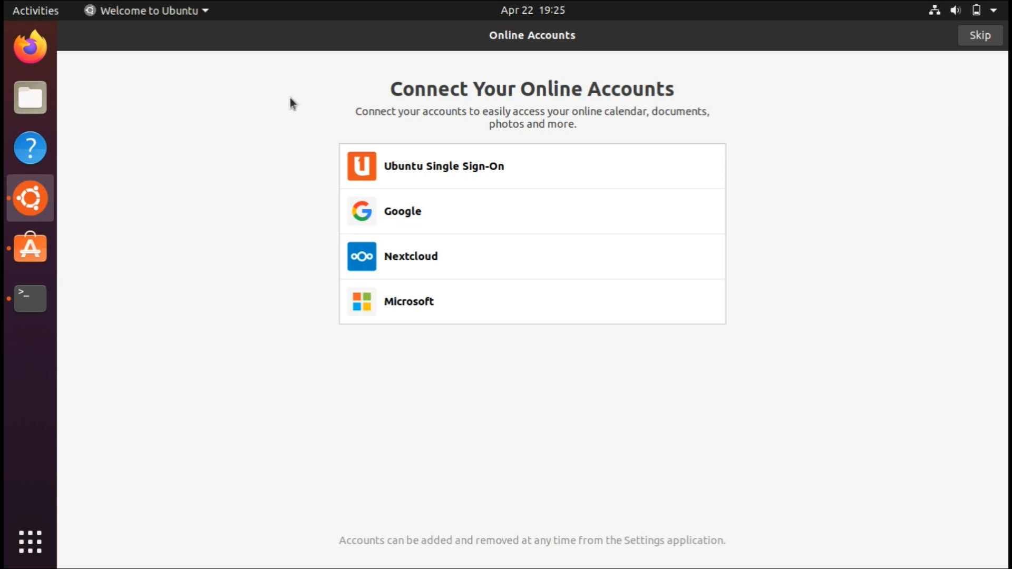
pyautogui.moveTo(487, 300)
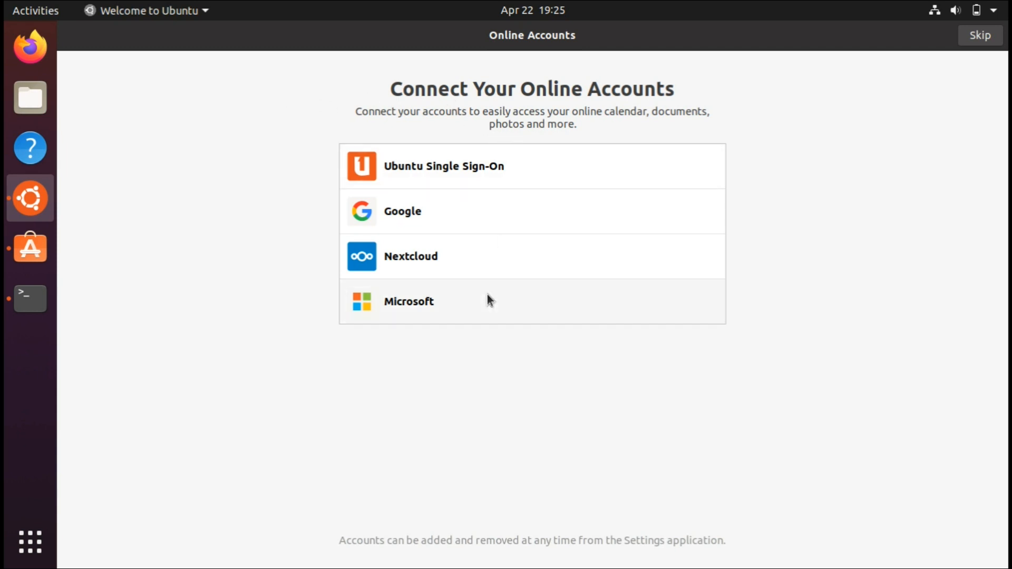
pyautogui.moveTo(913, 124)
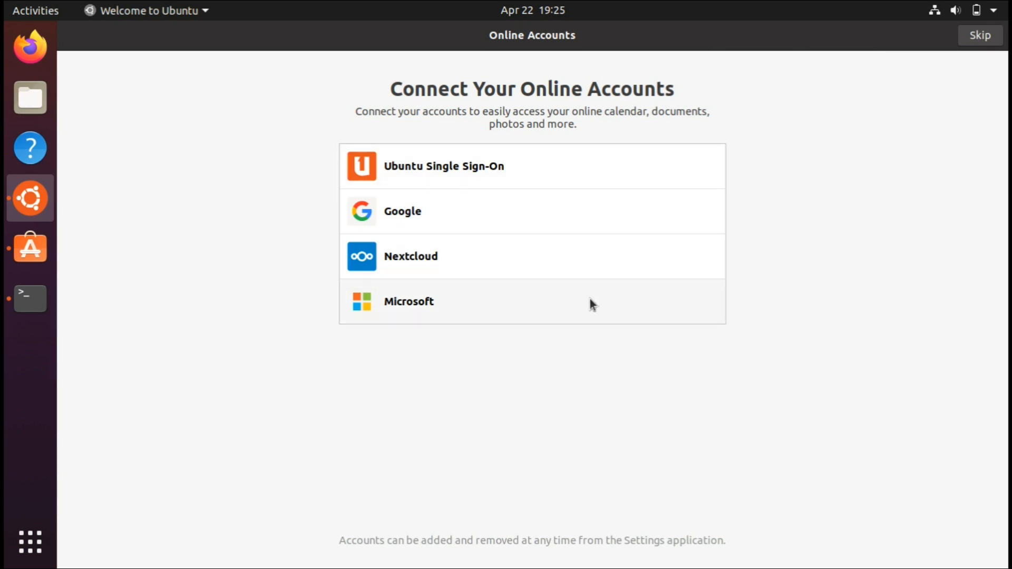
# - Skip online accounts and Livepatch, and choose not to send system info to Canonical
pyautogui.click(980, 35)
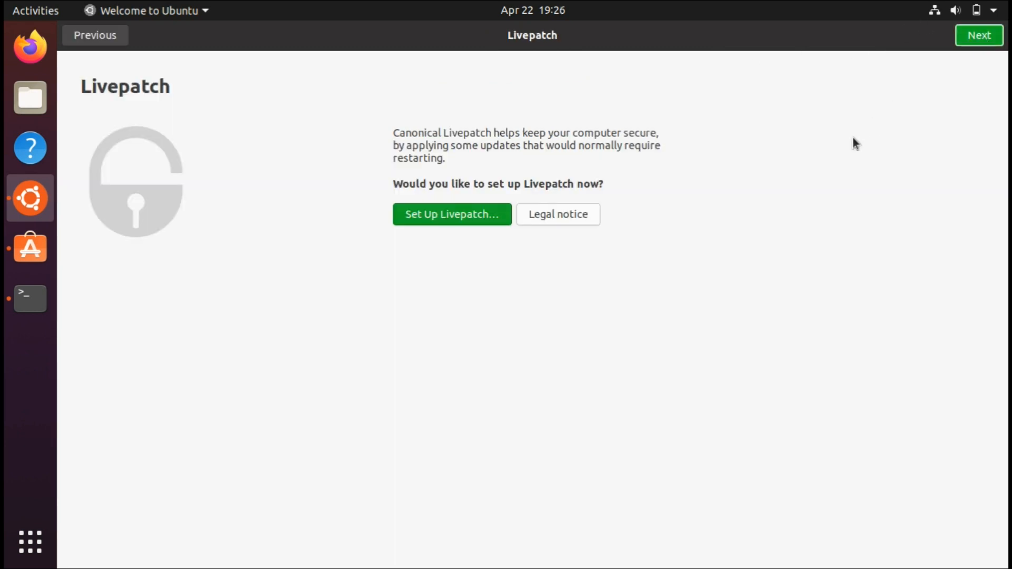
pyautogui.moveTo(360, 111)
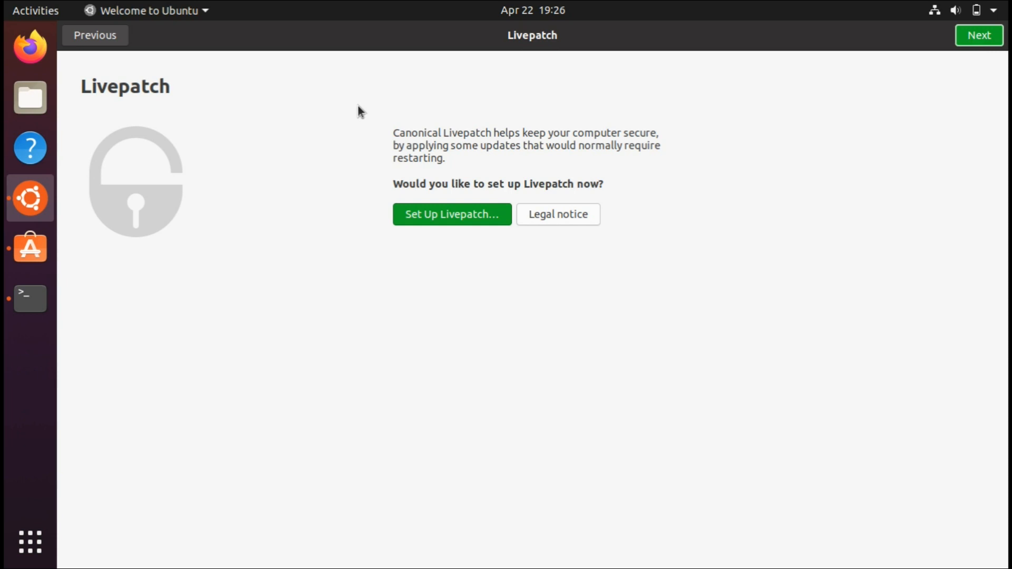
pyautogui.moveTo(448, 180)
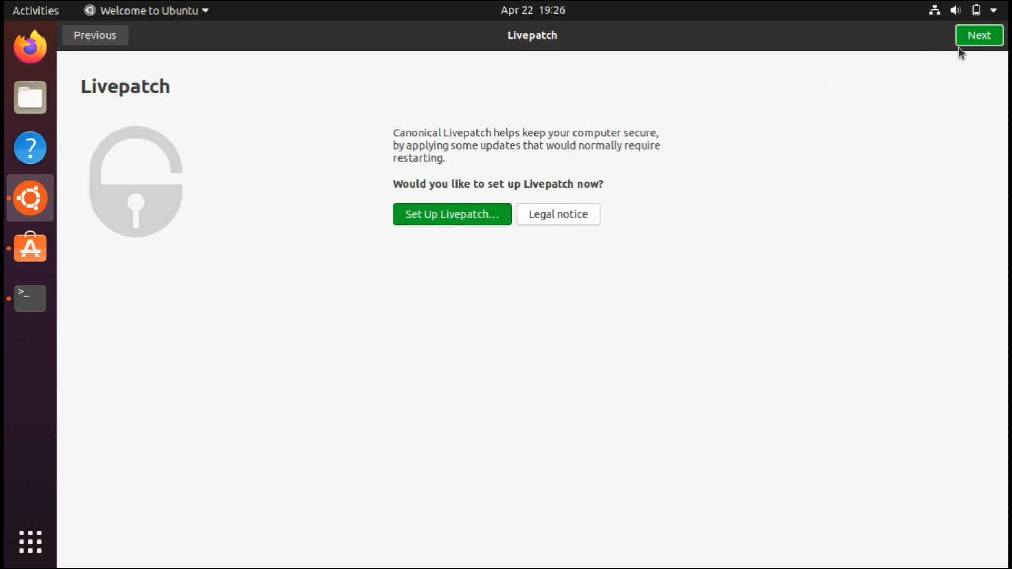
pyautogui.click(978, 36)
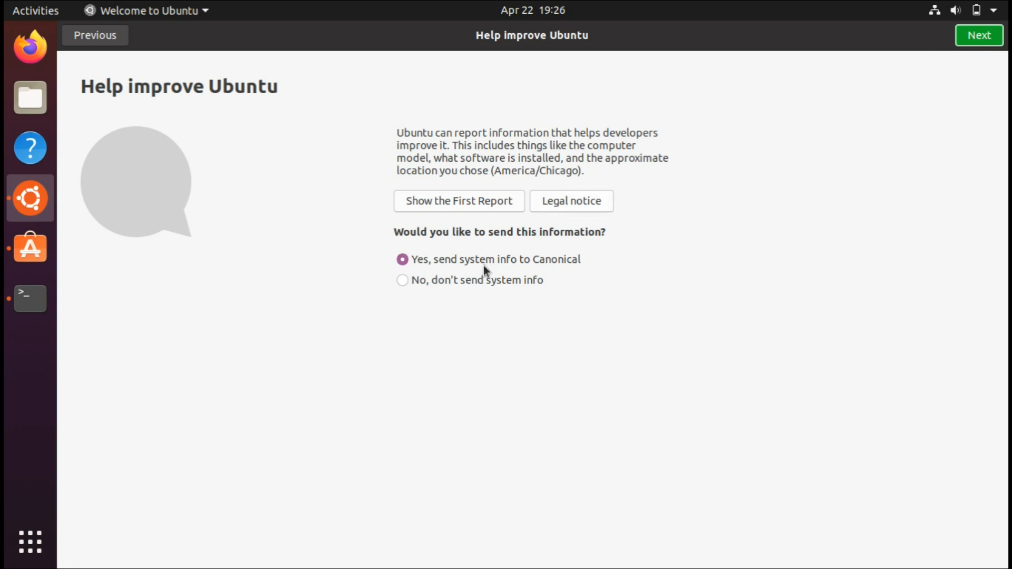
pyautogui.moveTo(461, 344)
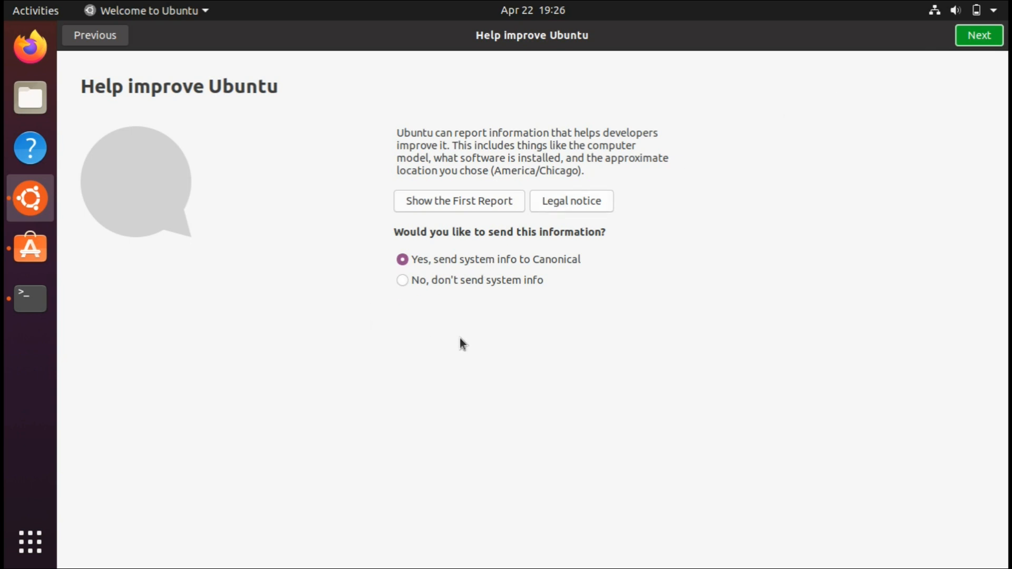
pyautogui.moveTo(376, 312)
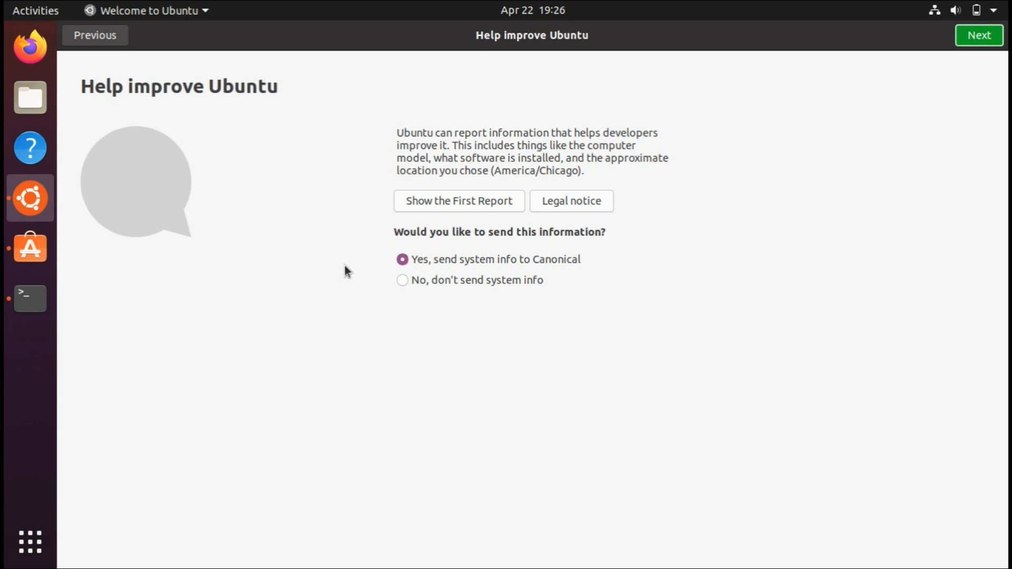
pyautogui.moveTo(354, 274)
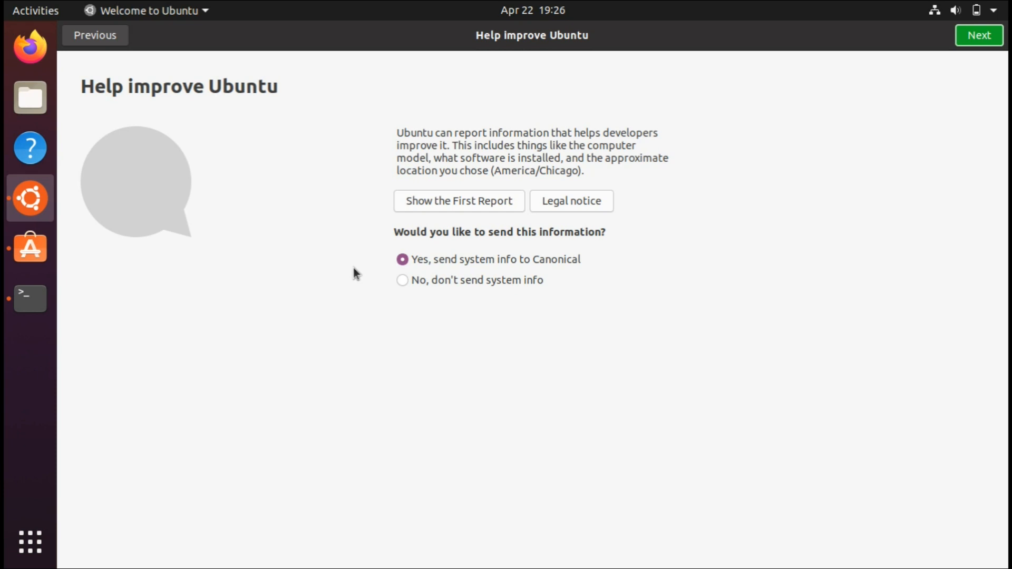
pyautogui.click(401, 280)
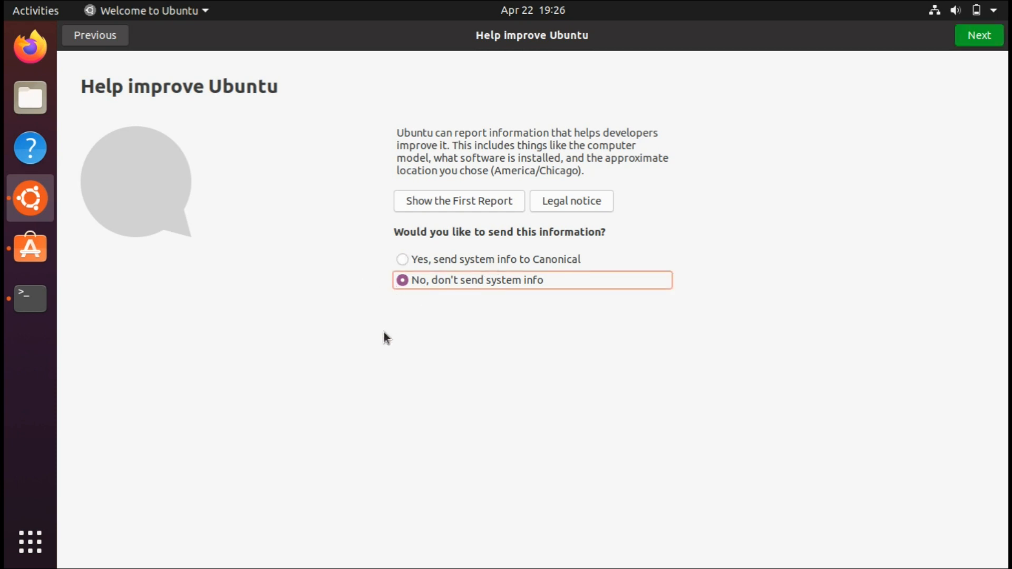
pyautogui.moveTo(542, 261)
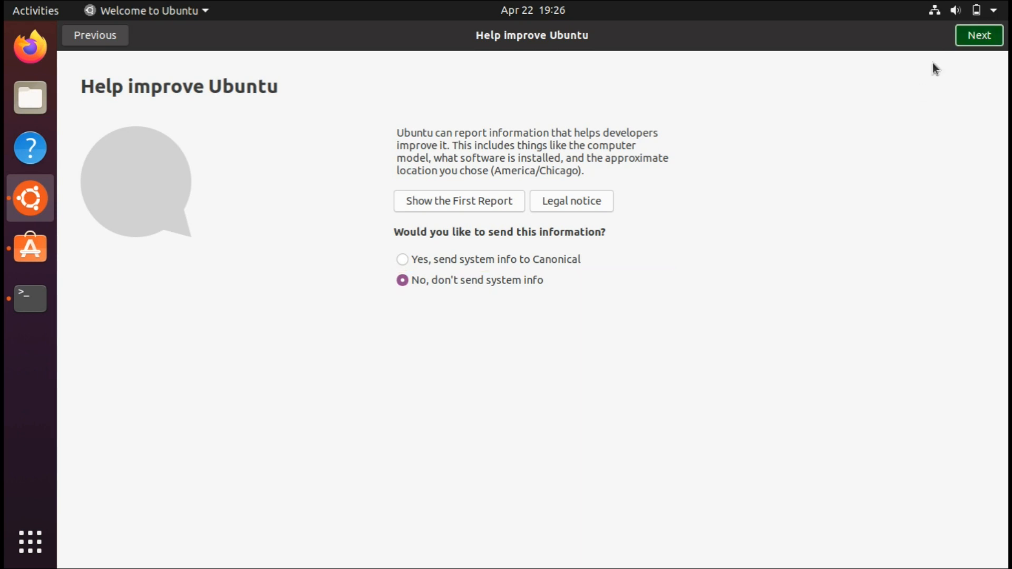
# - Continue with location services left off and finish the Welcome to Ubuntu setup
pyautogui.click(979, 34)
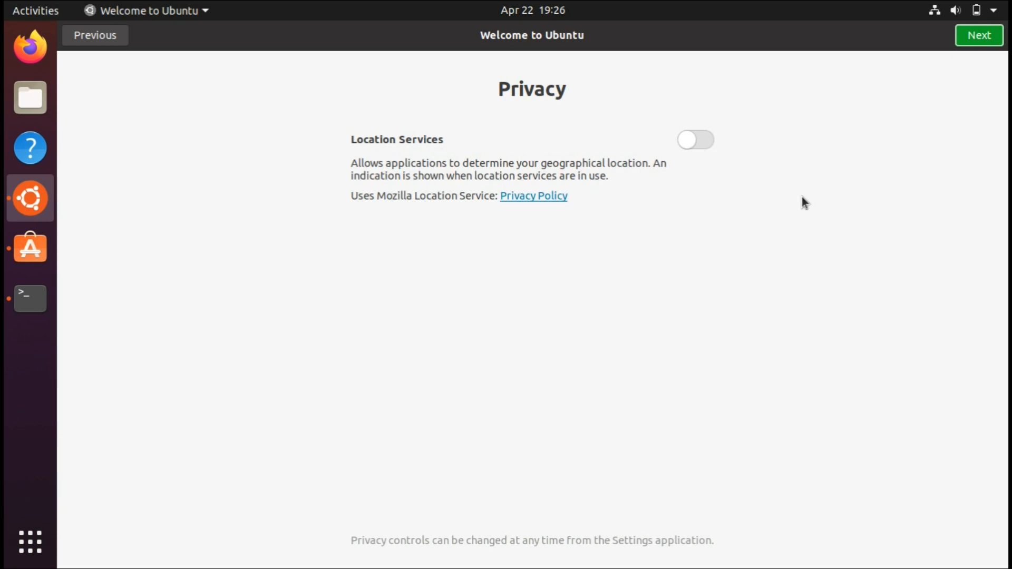
pyautogui.moveTo(369, 116)
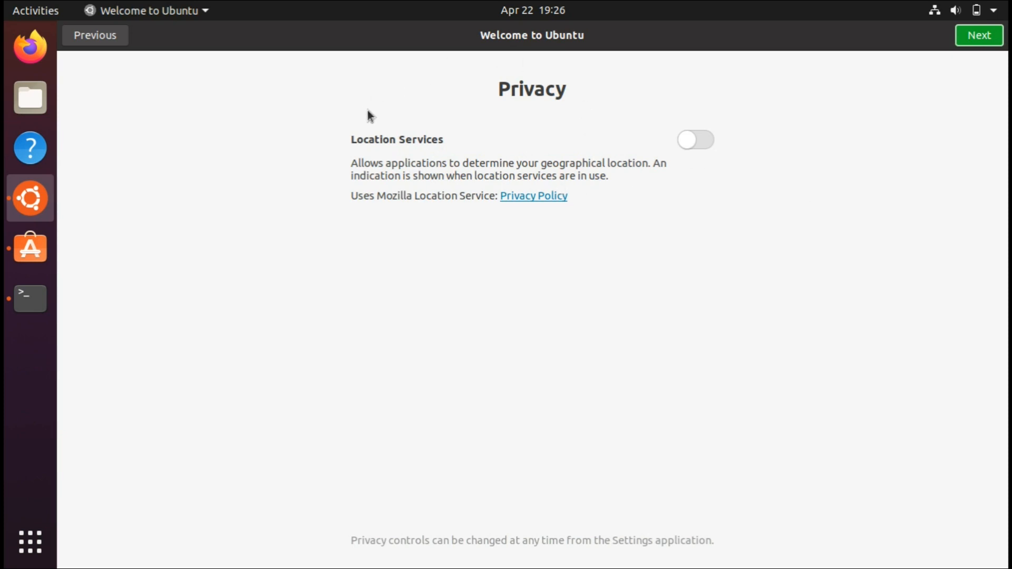
pyautogui.moveTo(726, 140)
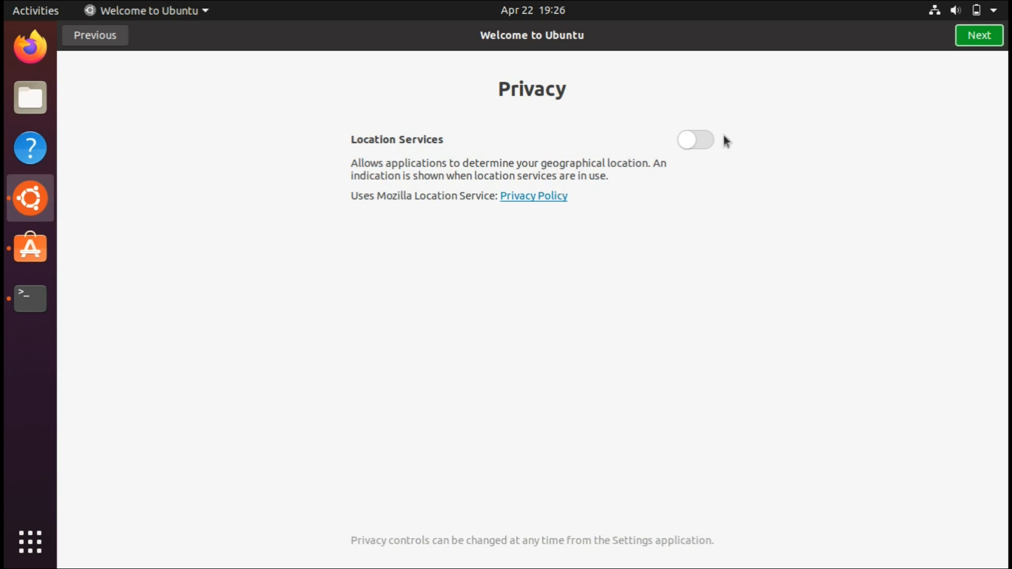
pyautogui.click(979, 35)
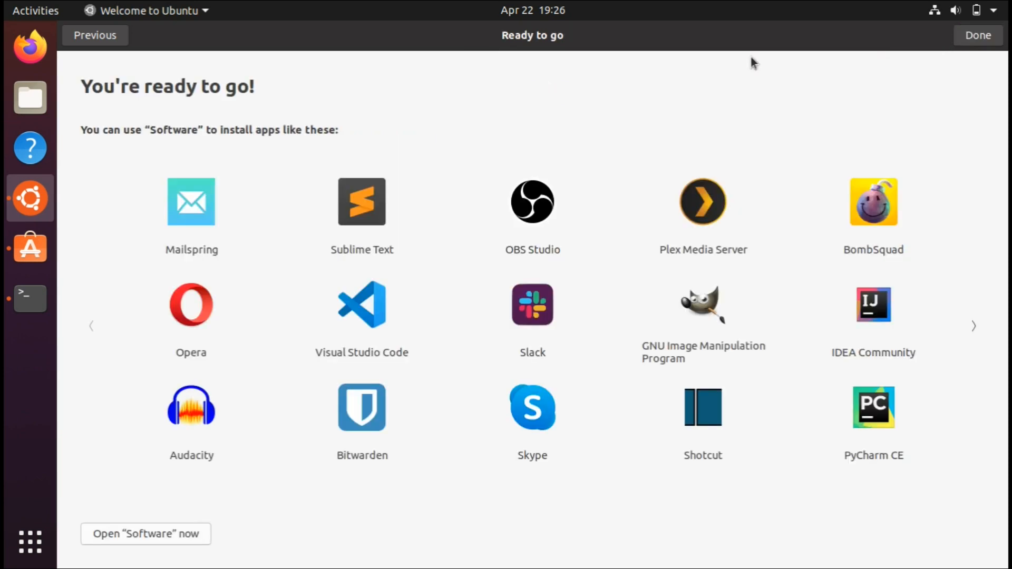
pyautogui.click(977, 35)
pyautogui.write('set')
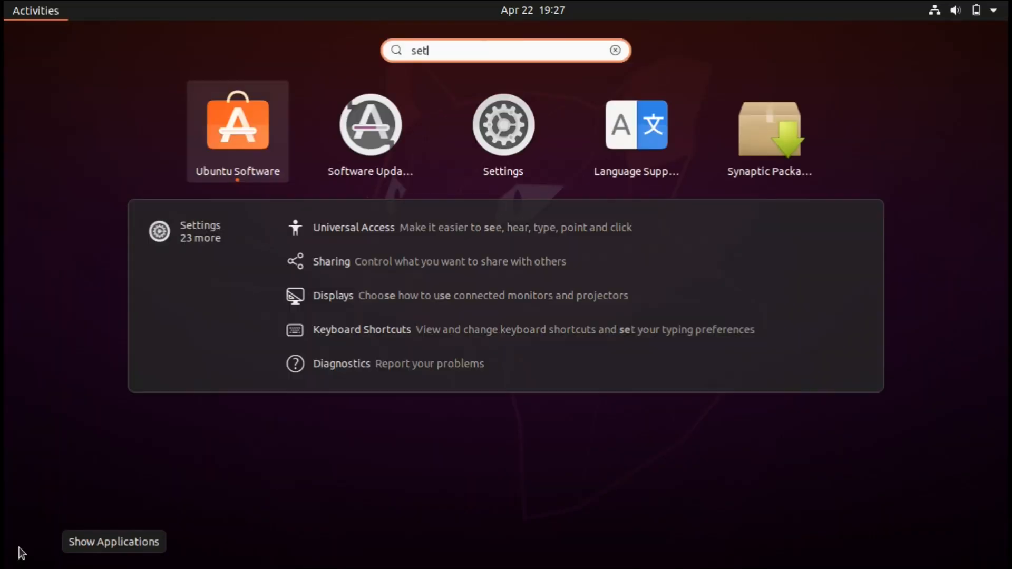
# - Reach the Night Light page under Displays in GNOME Settings
pyautogui.click(503, 124)
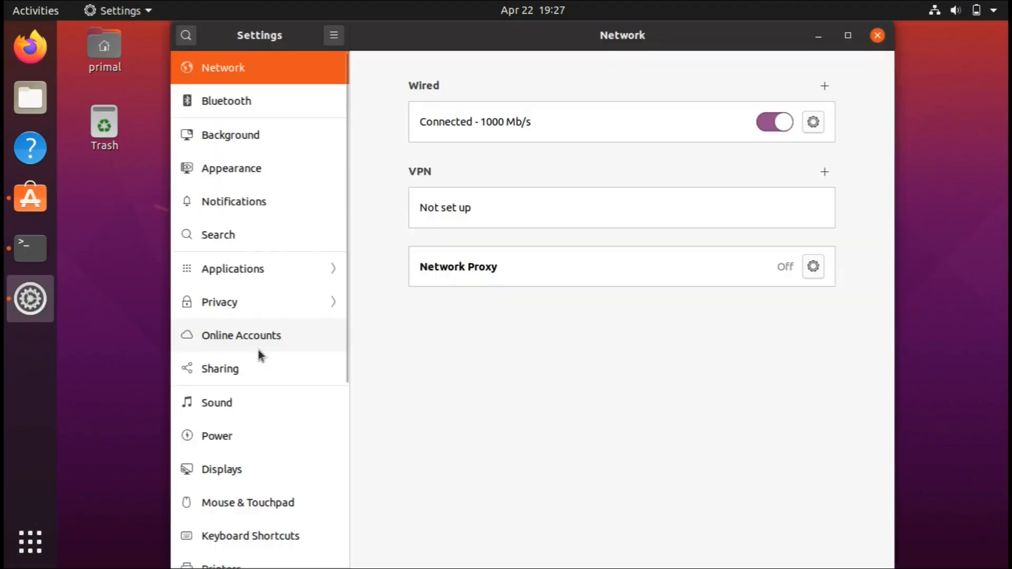
pyautogui.moveTo(323, 217)
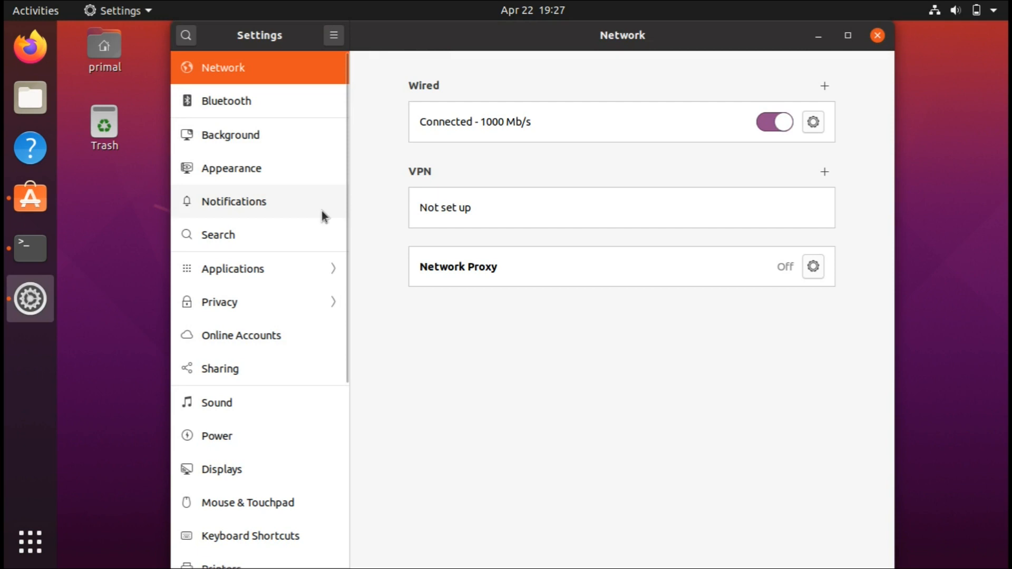
pyautogui.moveTo(232, 450)
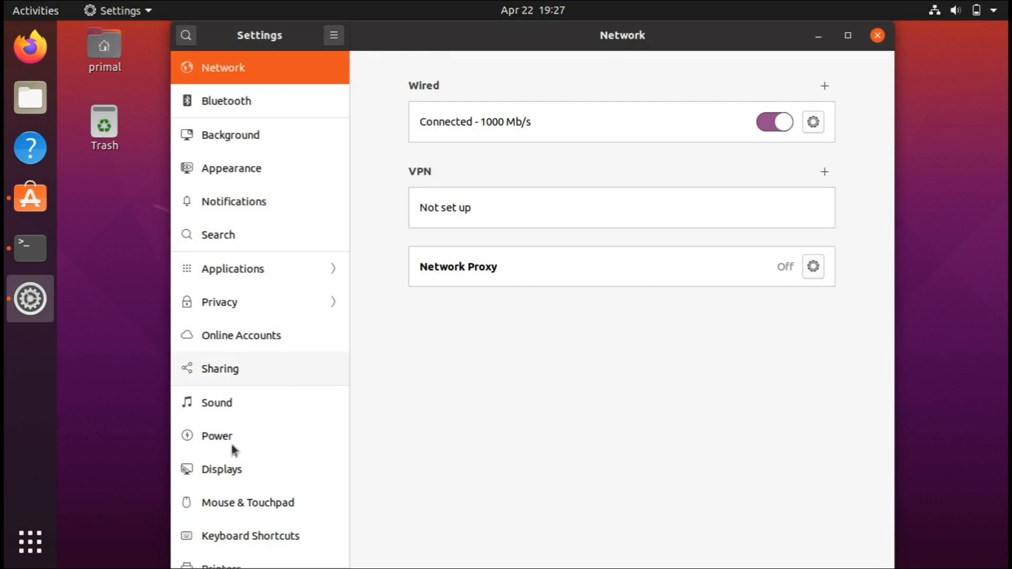
pyautogui.click(221, 468)
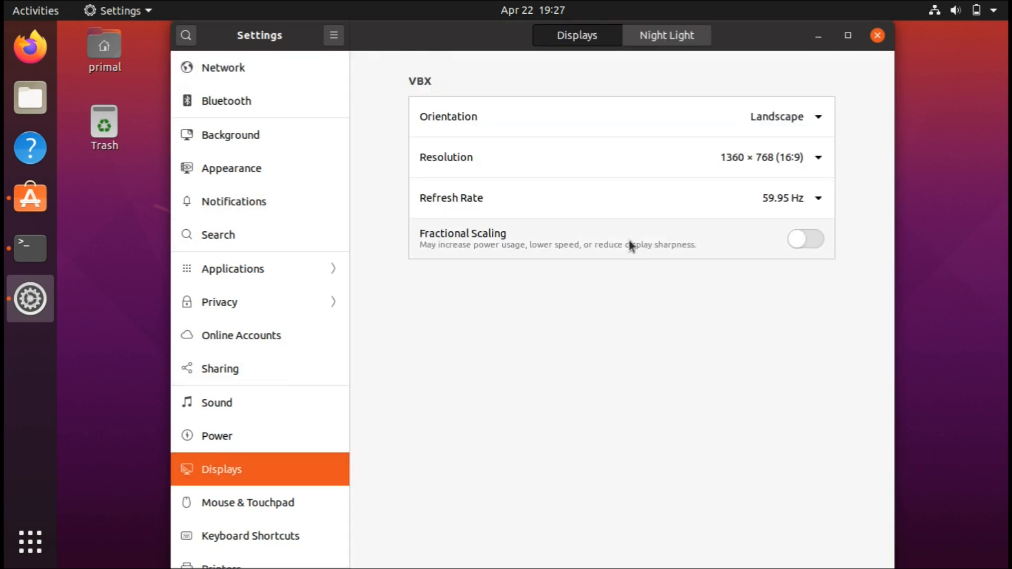
pyautogui.click(665, 35)
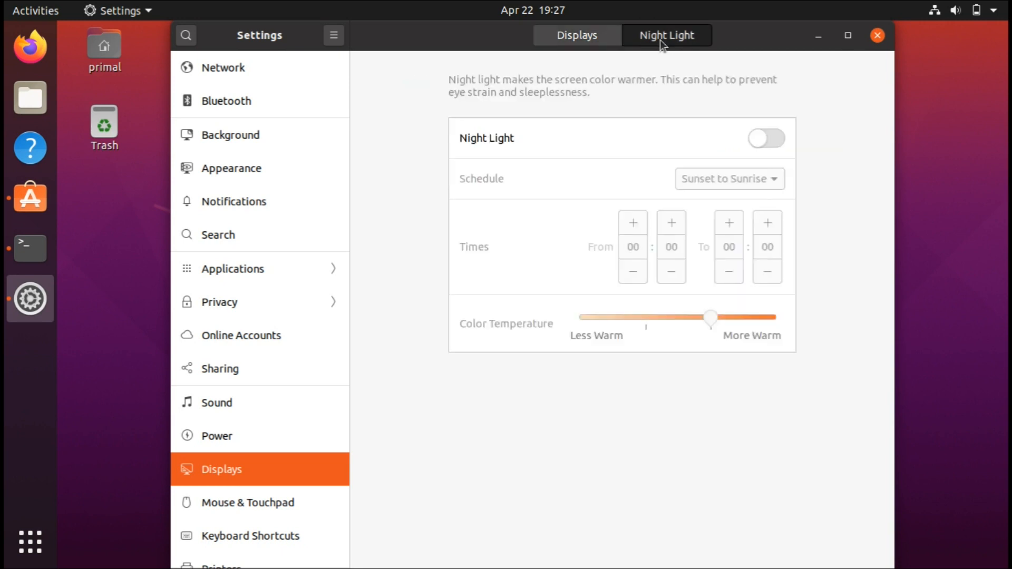
pyautogui.moveTo(642, 118)
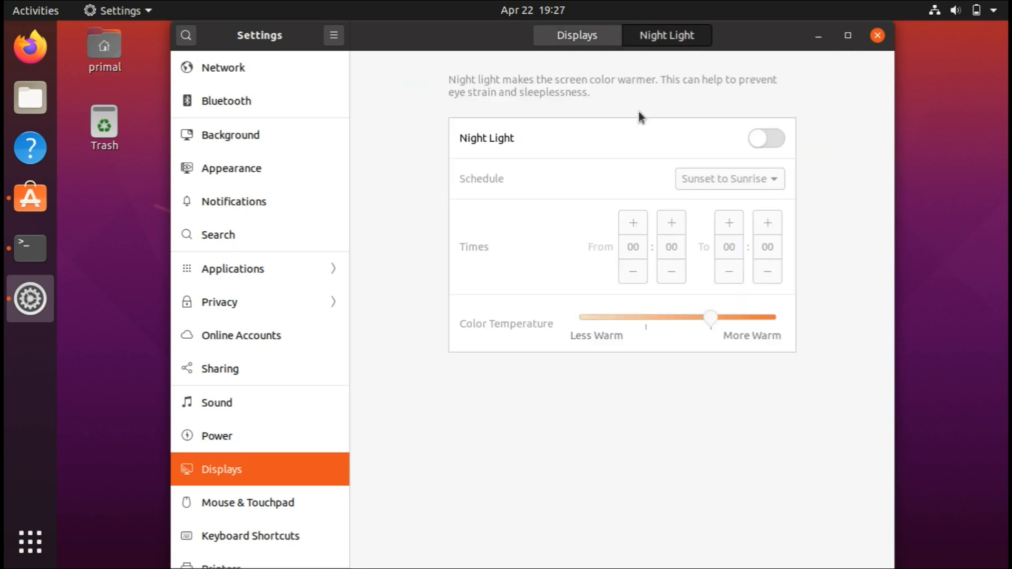
pyautogui.moveTo(710, 145)
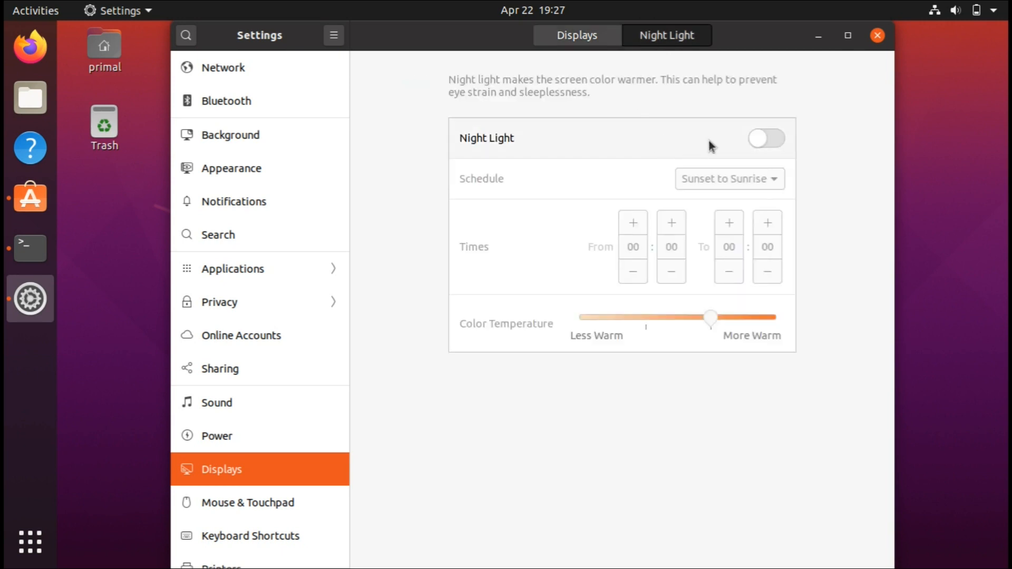
# - Switch Night Light on, warm the colour slightly and set a manual 20:00–06:00 schedule
pyautogui.click(765, 138)
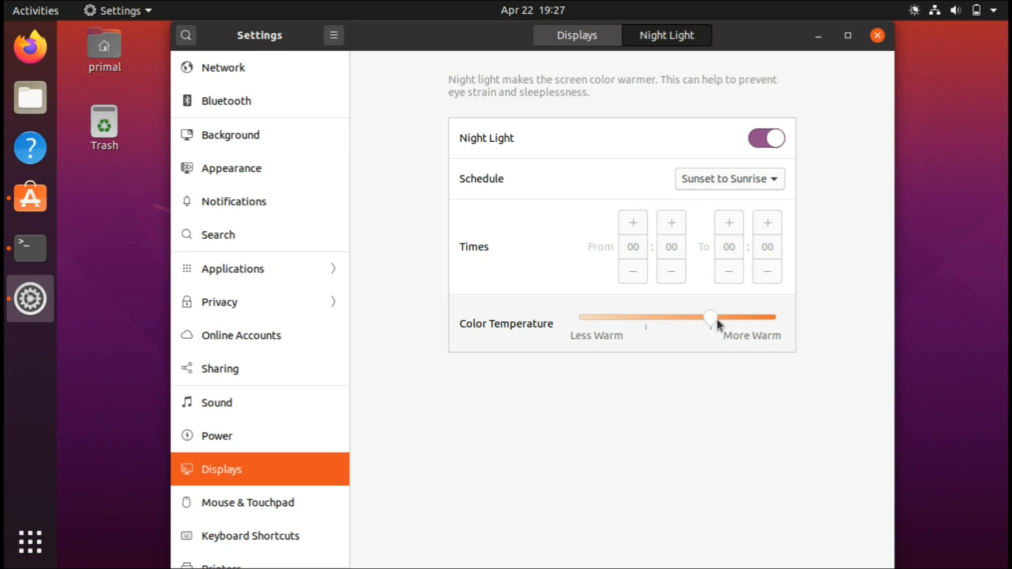
pyautogui.moveTo(709, 317); pyautogui.dragTo(718, 317)
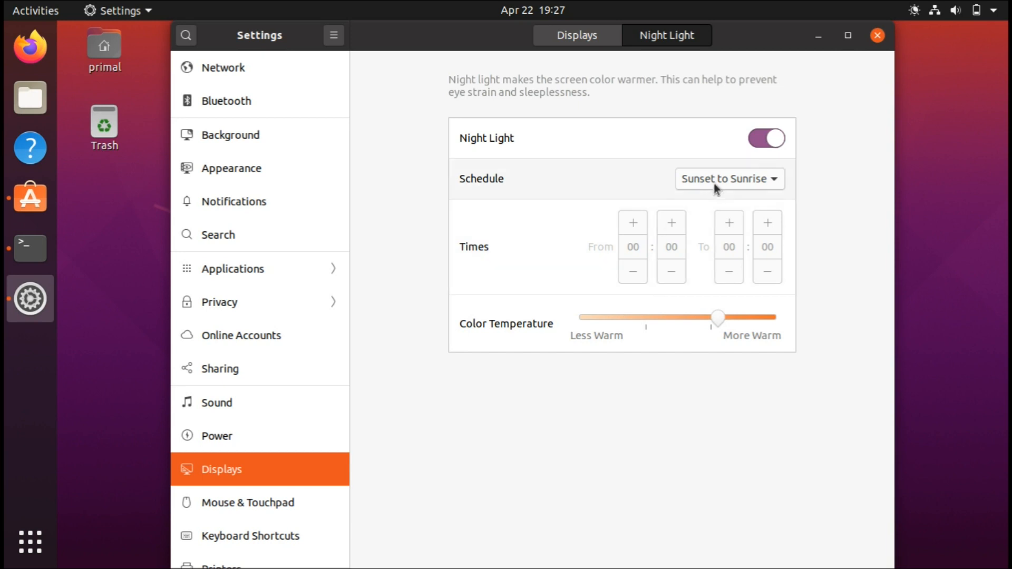
pyautogui.click(729, 180)
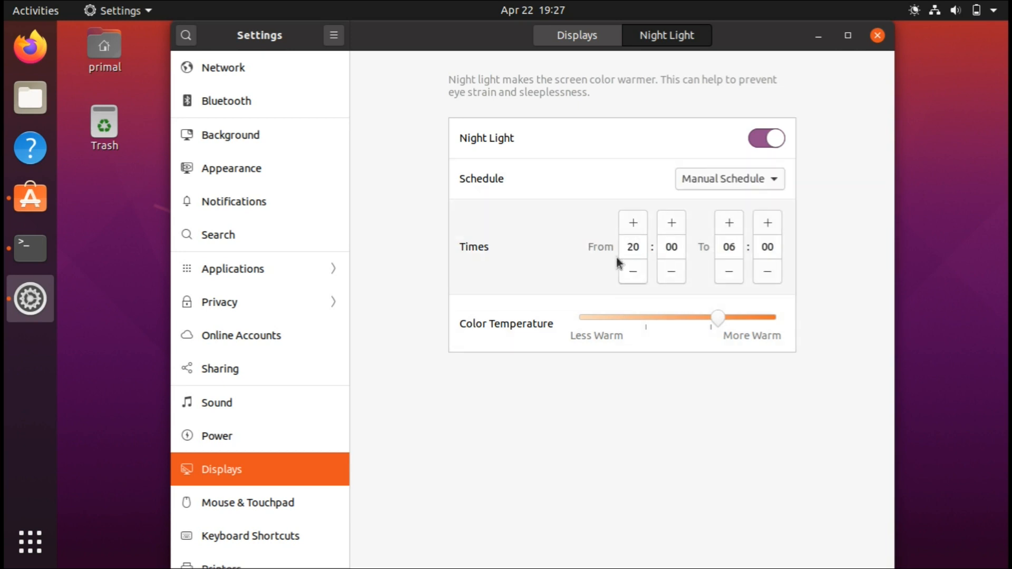
pyautogui.moveTo(608, 257)
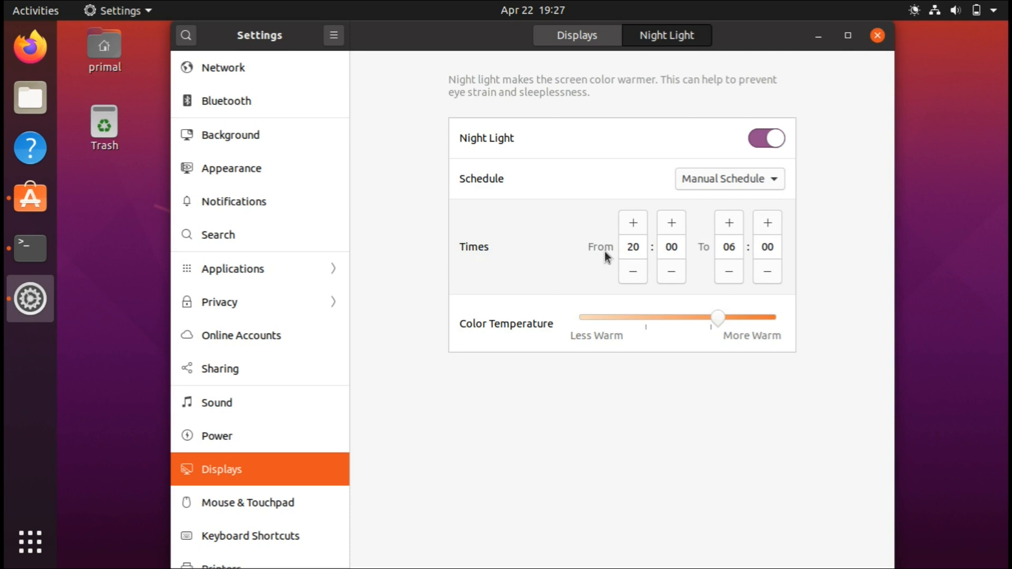
# - Close Settings and run 'sudo apt install gnome-tweaks' in Terminal with the password
pyautogui.click(876, 35)
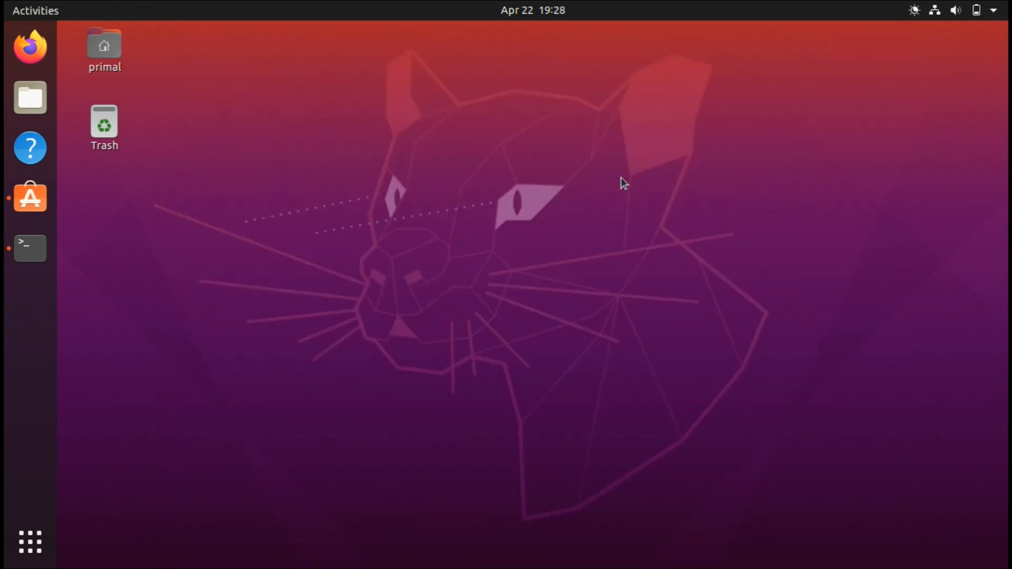
pyautogui.moveTo(54, 247)
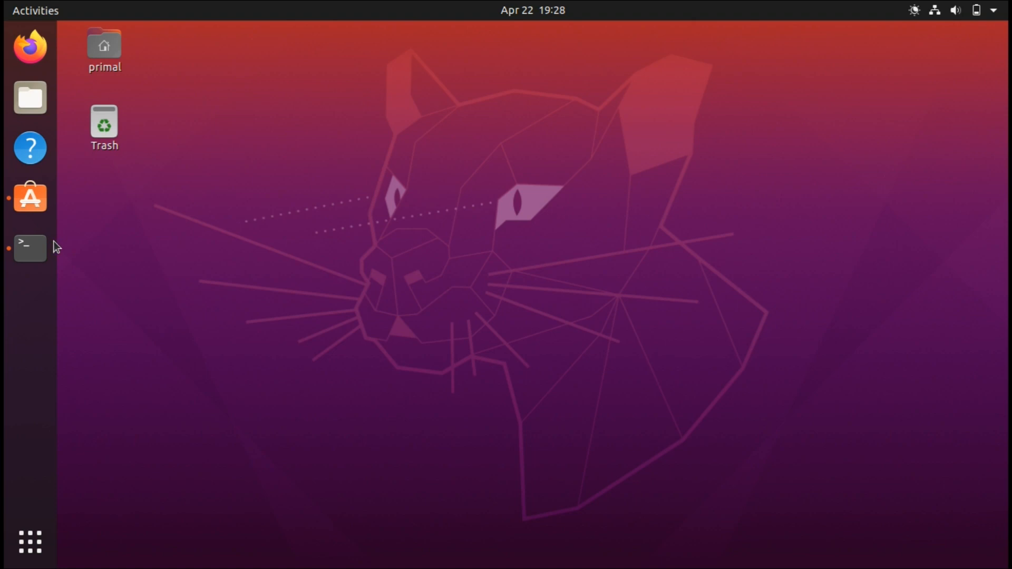
pyautogui.click(30, 248)
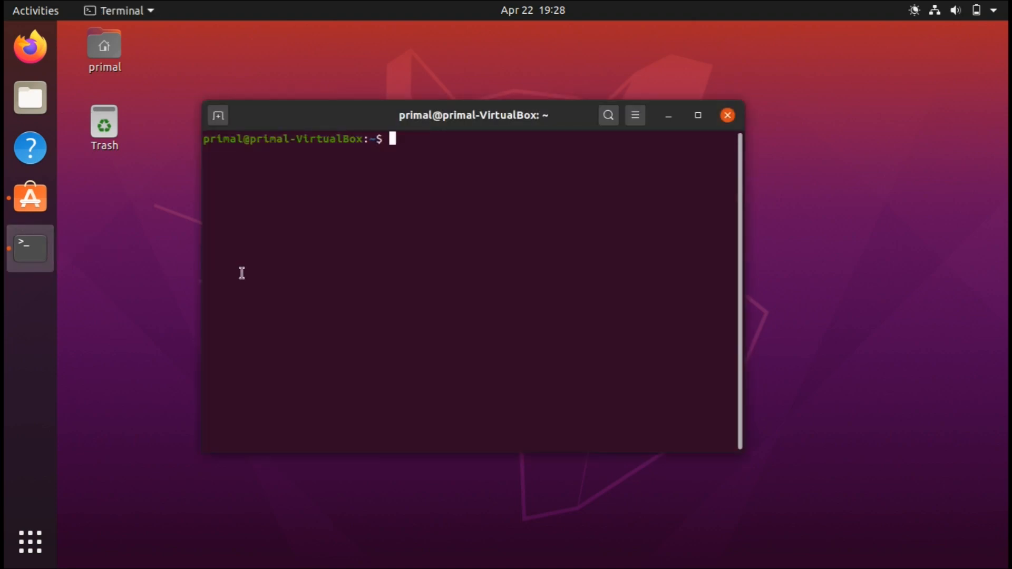
pyautogui.write('sudo apt install gnome-tweaks')
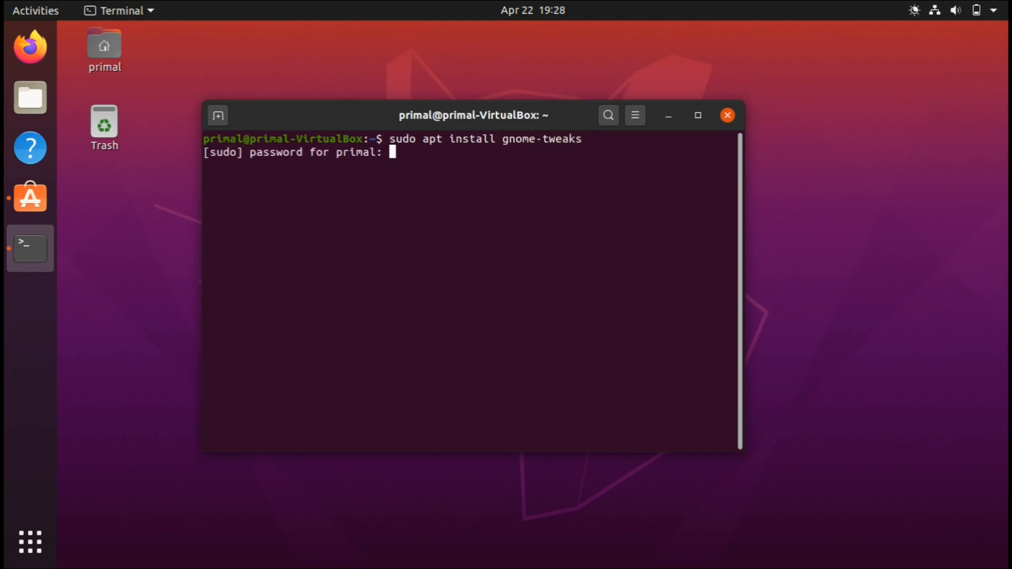
pyautogui.press('Return')
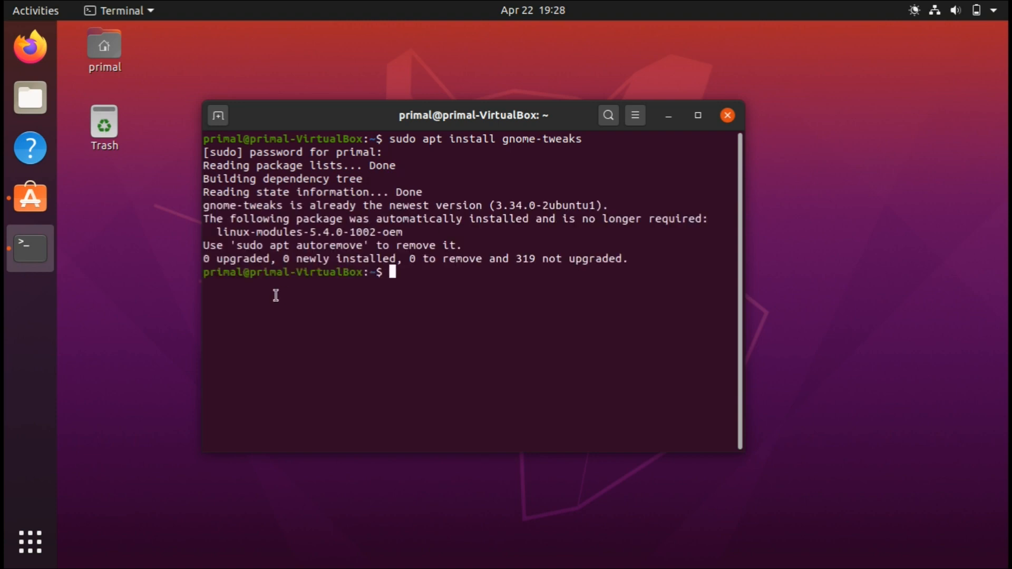
pyautogui.moveTo(36, 497)
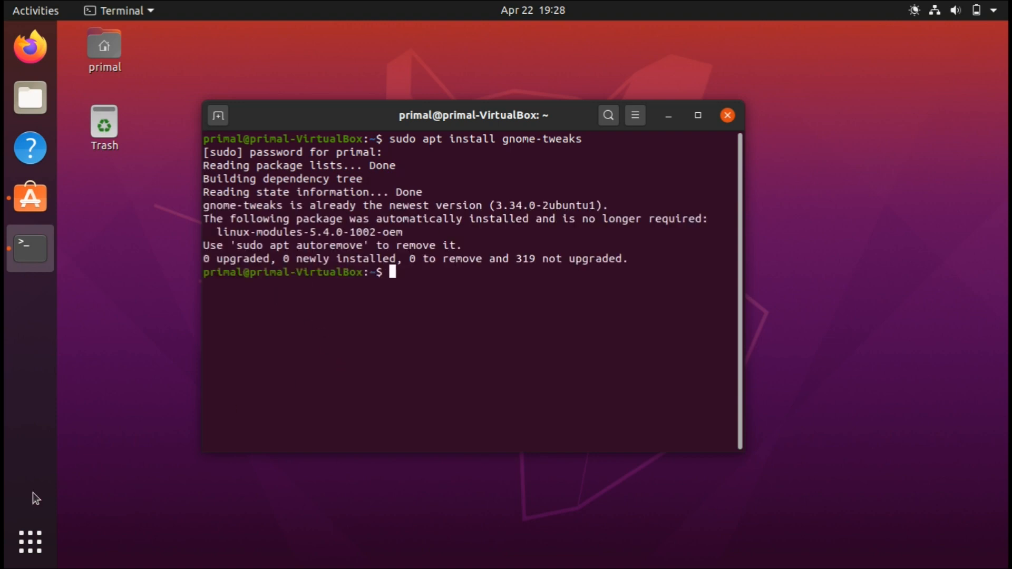
# - Launch Tweaks from an applications search for 'gnome' and close the Extensions app
pyautogui.click(29, 541)
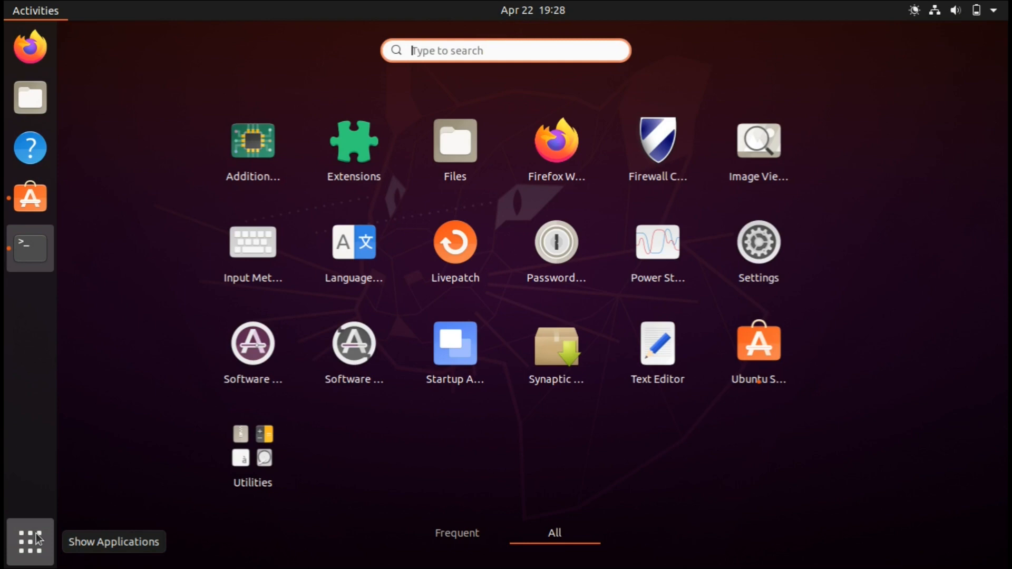
pyautogui.write('gnome')
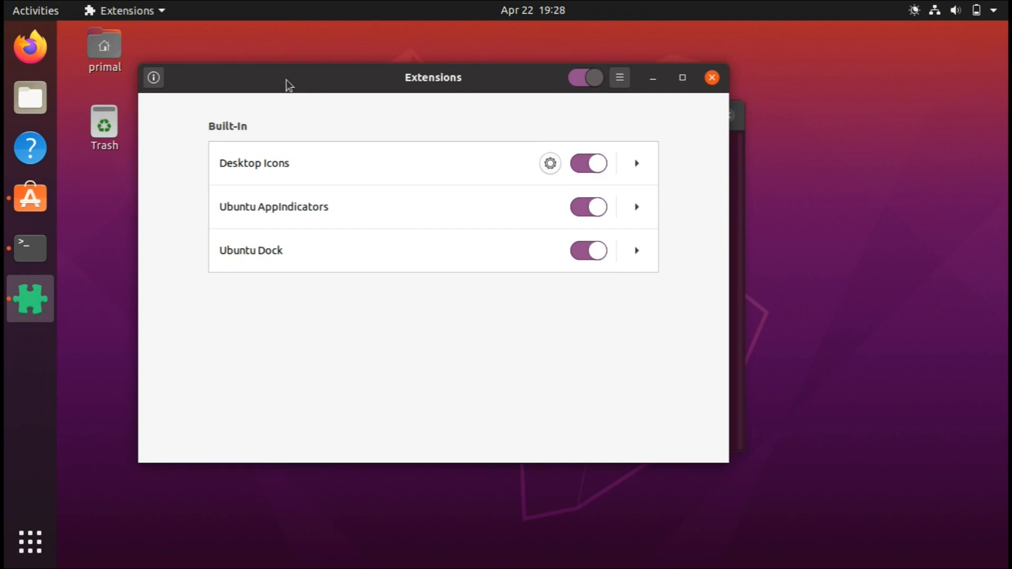
pyautogui.click(30, 542)
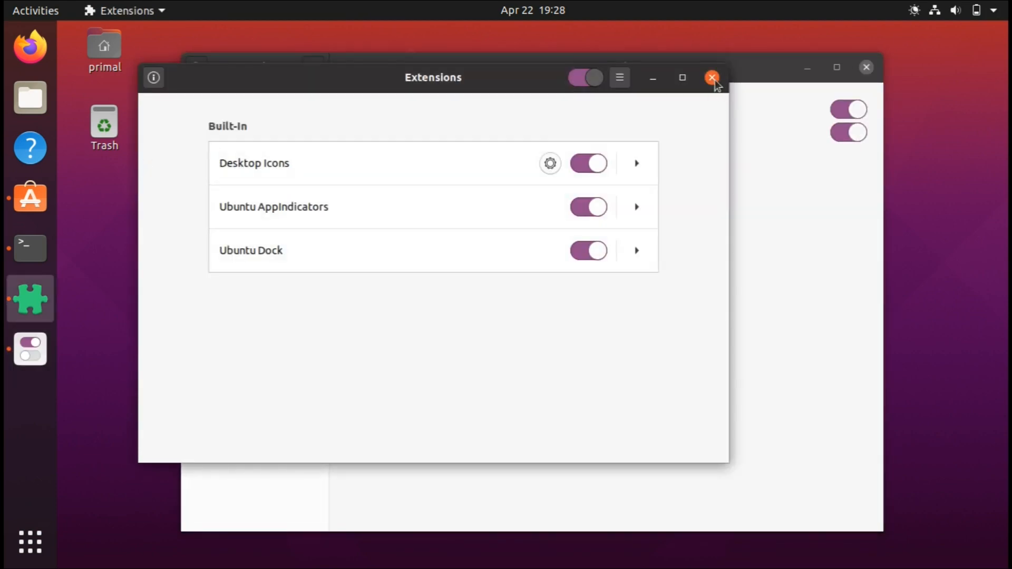
pyautogui.click(712, 77)
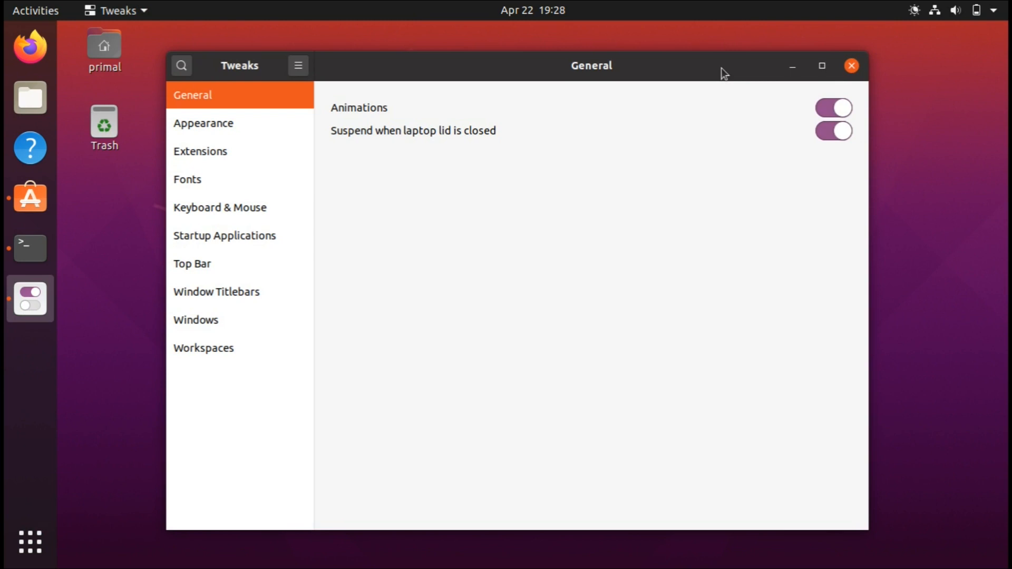
pyautogui.moveTo(461, 109)
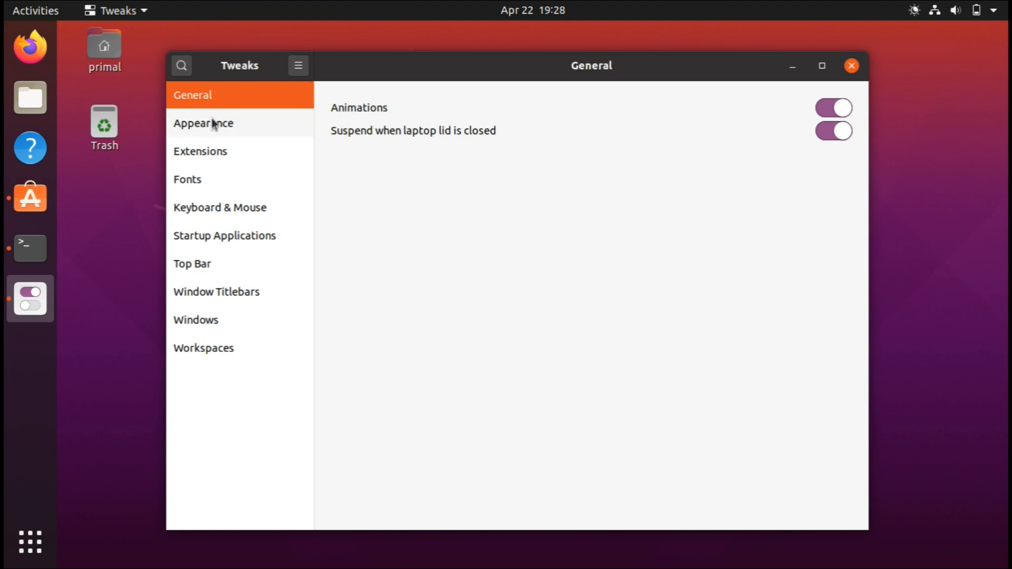
# - Set the Applications theme to Adwaita-dark in Appearance, then move to Extensions
pyautogui.click(203, 122)
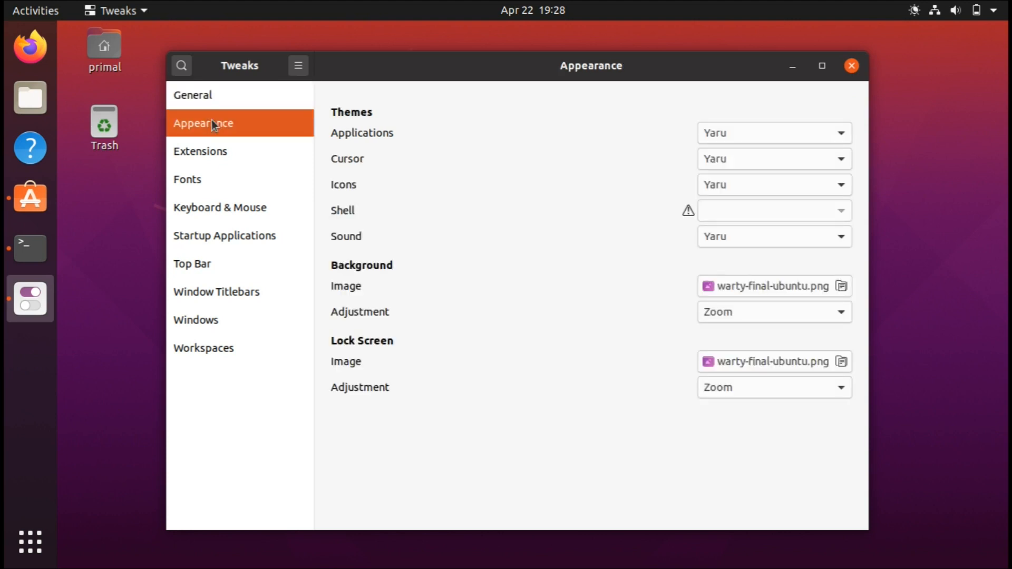
pyautogui.moveTo(433, 140)
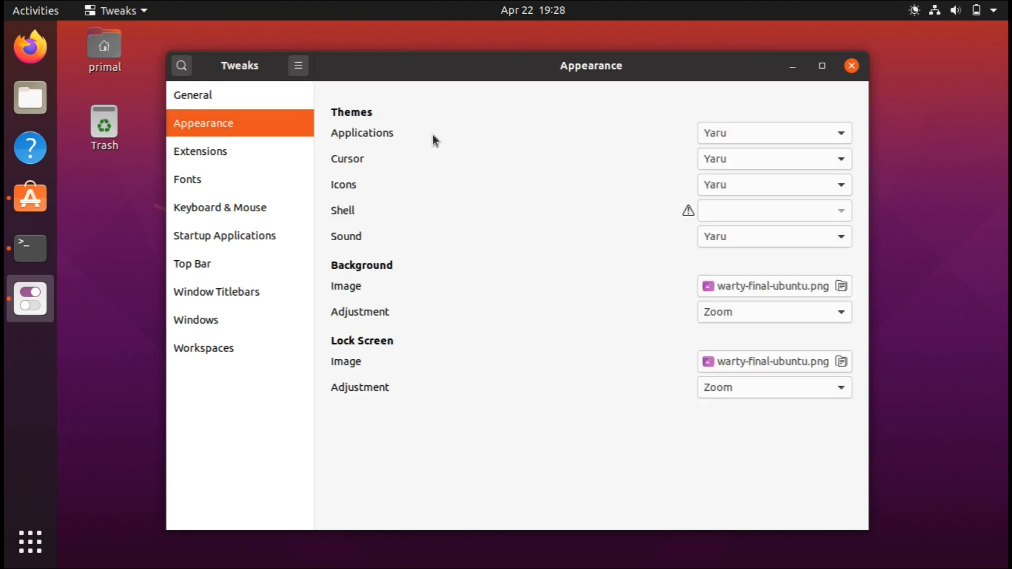
pyautogui.moveTo(700, 136)
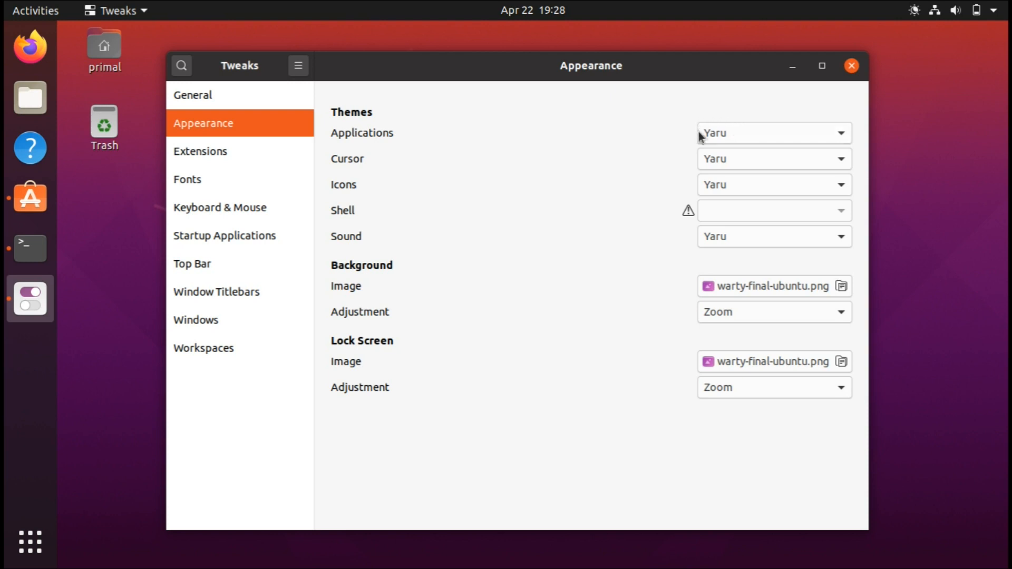
pyautogui.click(773, 133)
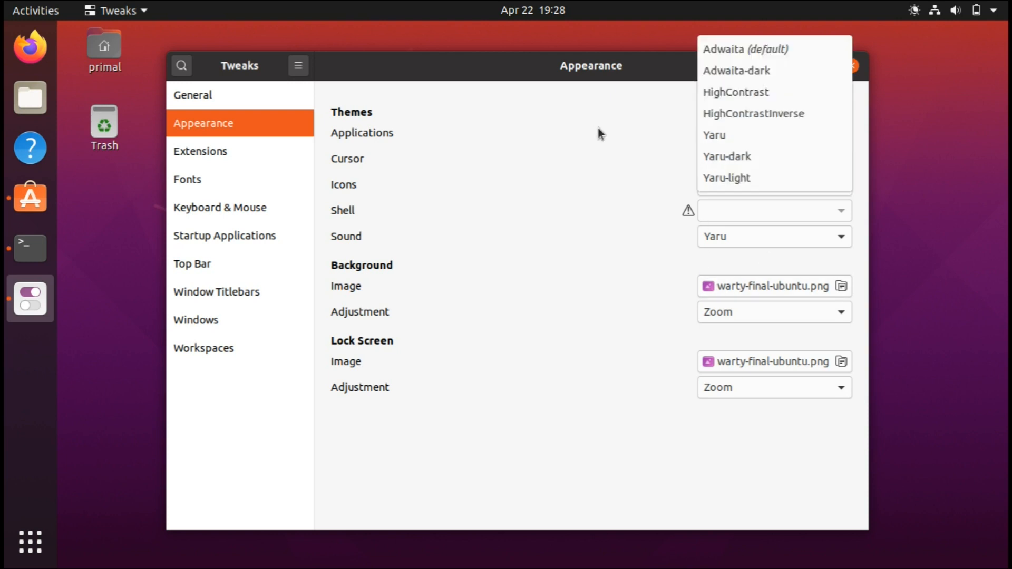
pyautogui.moveTo(736, 71)
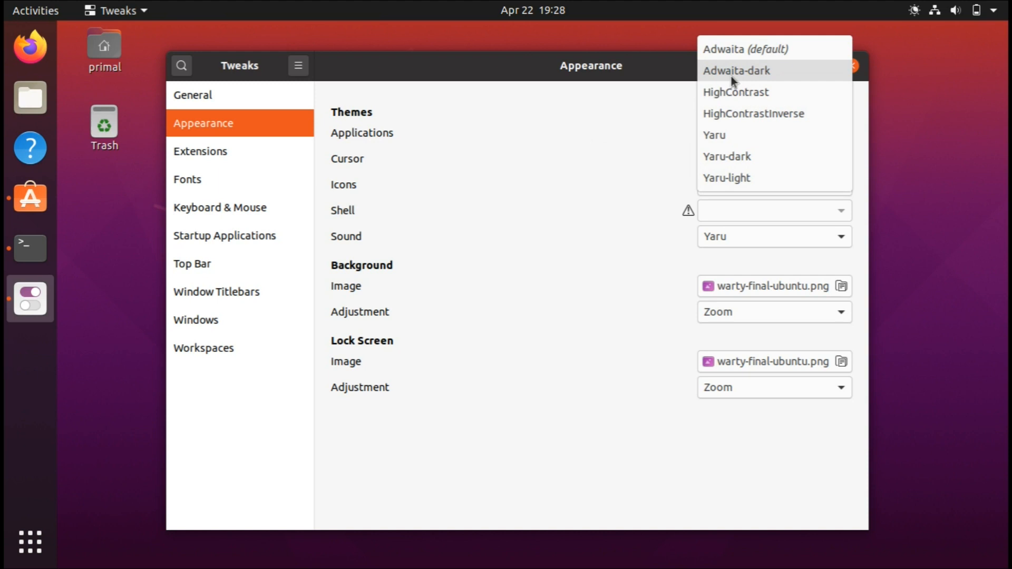
pyautogui.click(736, 71)
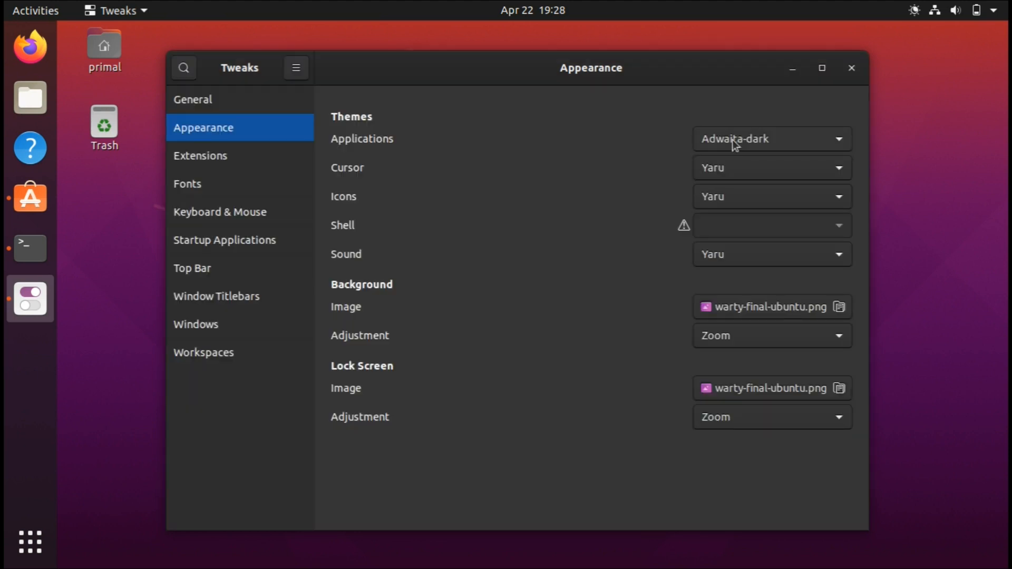
pyautogui.click(771, 138)
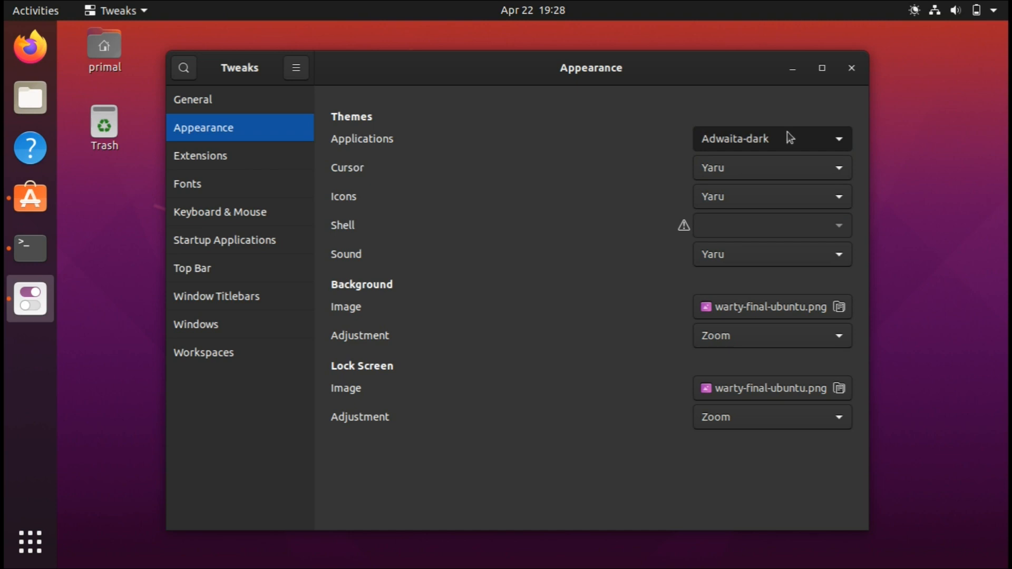
pyautogui.click(201, 155)
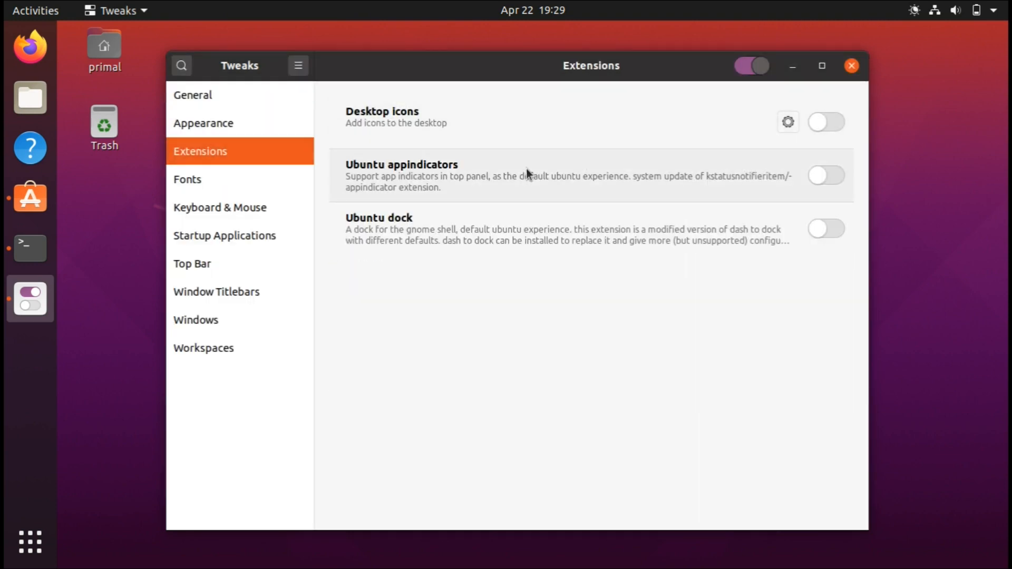
# - Browse the Fonts, Keyboard & Mouse and Top Bar pages of Tweaks
pyautogui.click(187, 180)
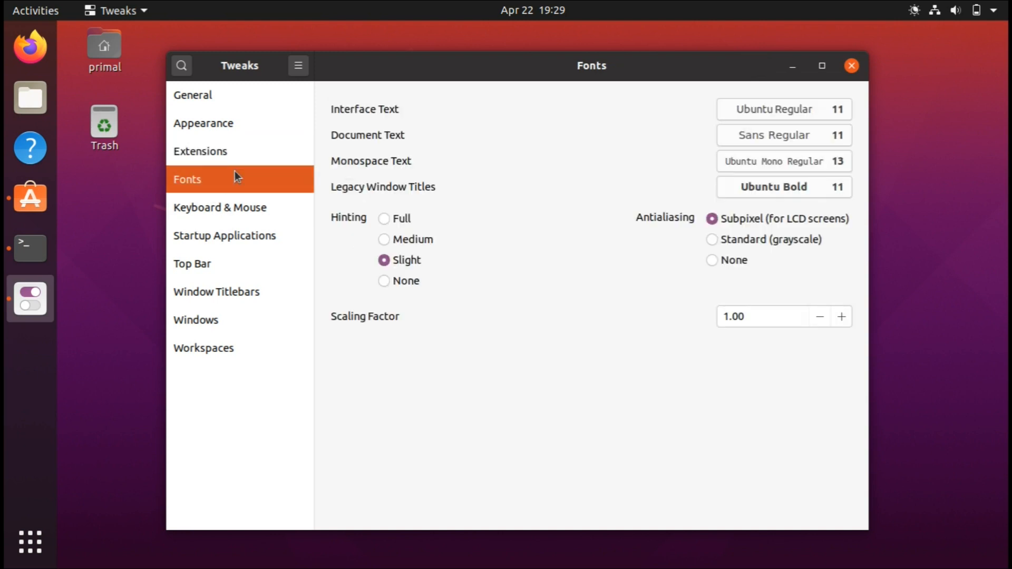
pyautogui.click(219, 208)
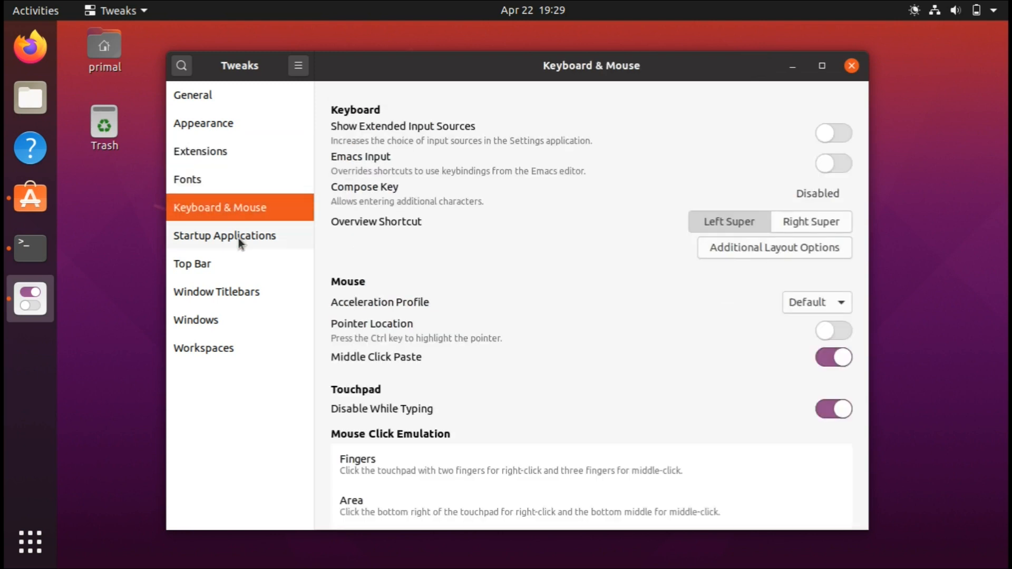
pyautogui.click(191, 264)
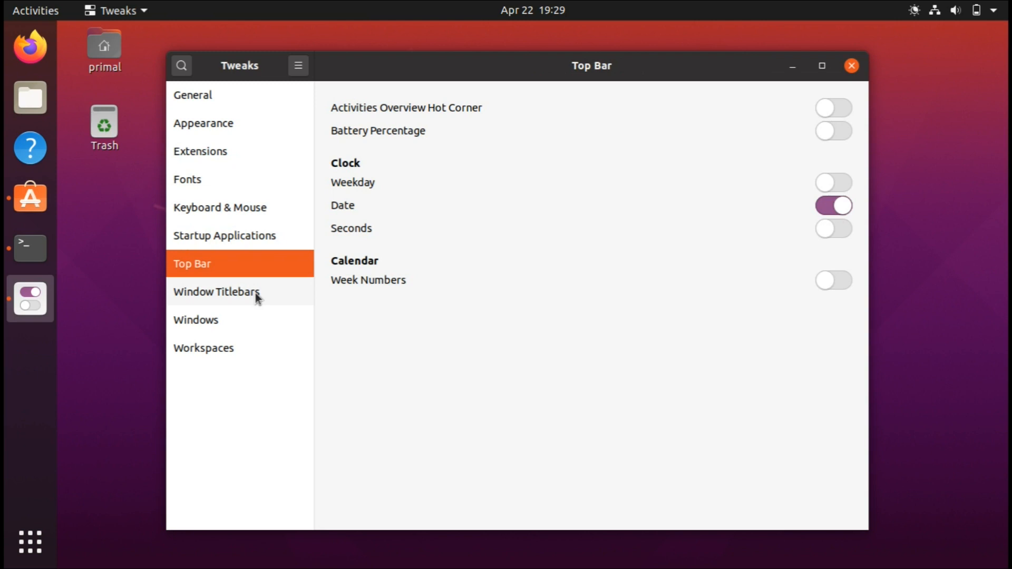
# - Set Window Titlebars button placement to Left and close Tweaks
pyautogui.click(215, 292)
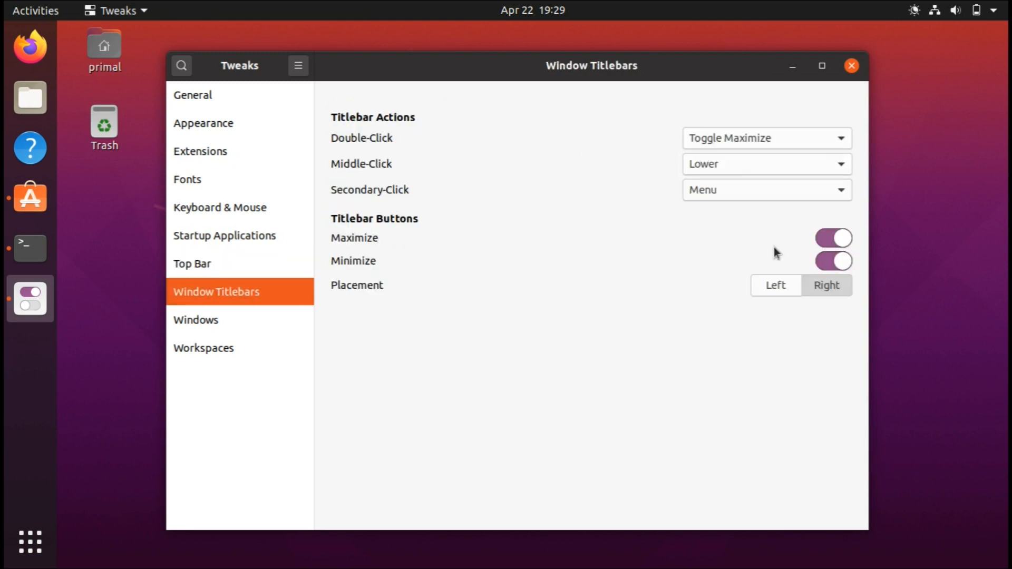
pyautogui.click(775, 286)
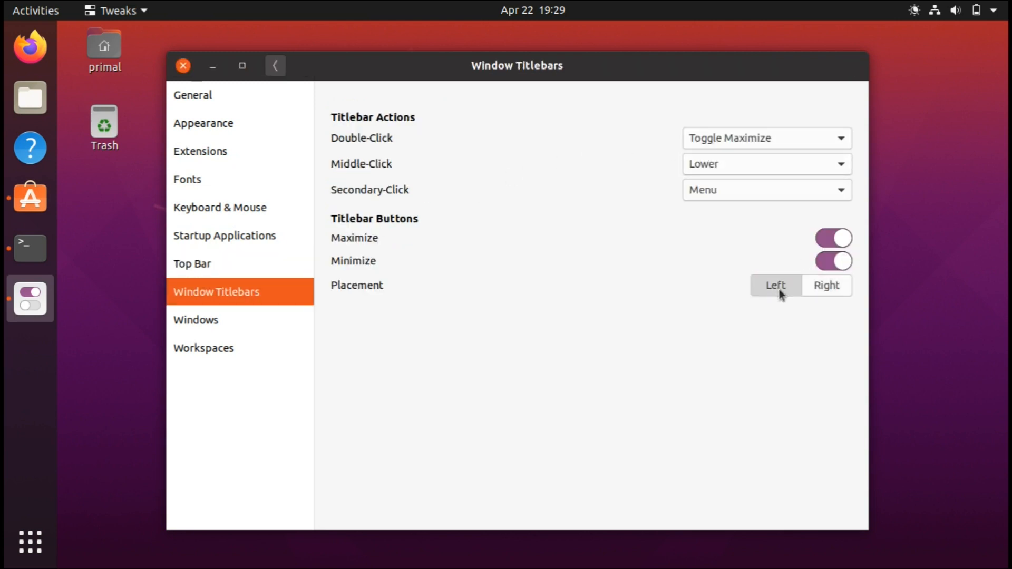
pyautogui.click(826, 286)
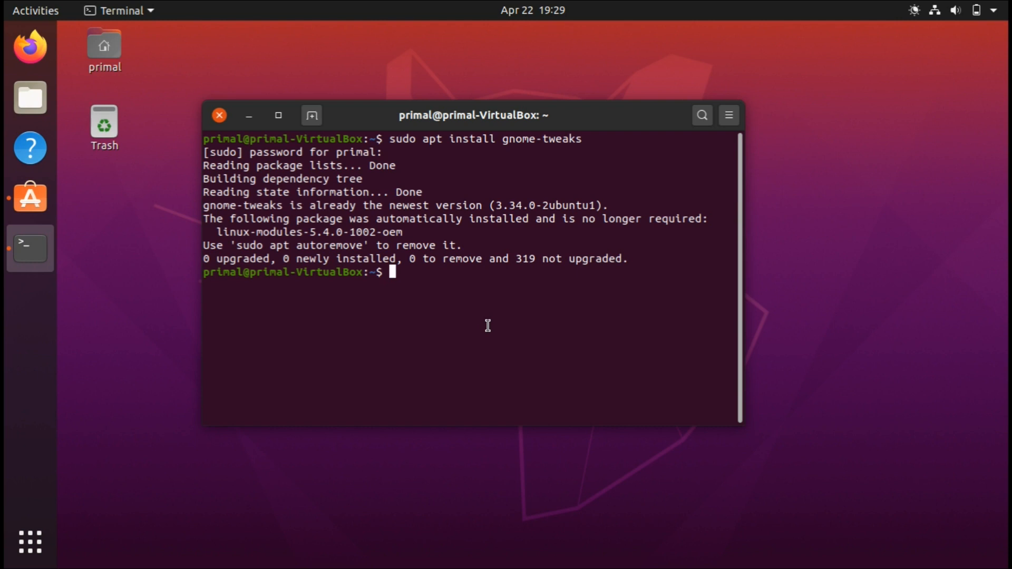
# - Run 'sudo apt install tlp', clear the terminal and enter 'sudo tlp start'
pyautogui.write('sudo apt install tlp')
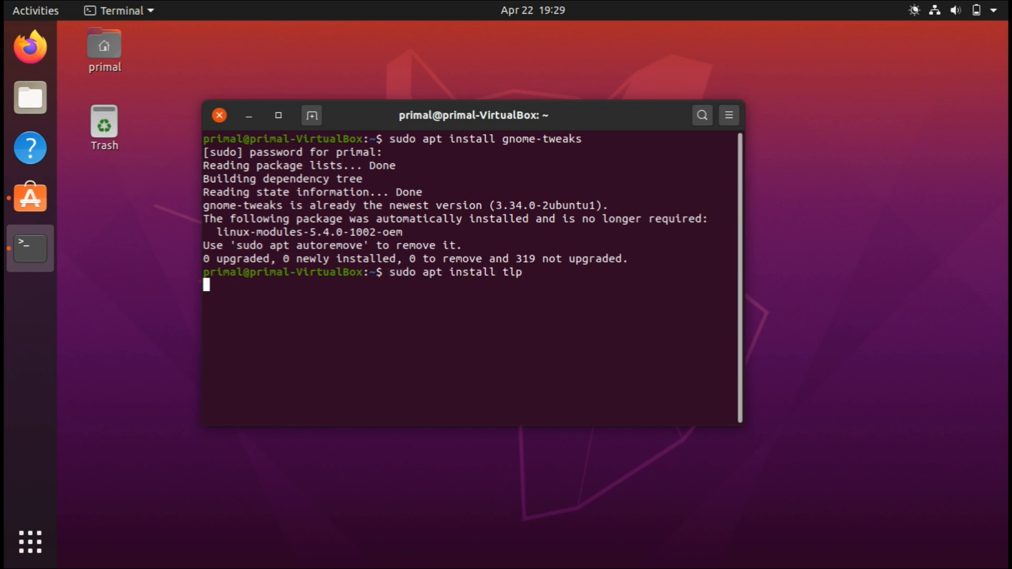
pyautogui.press('Return')
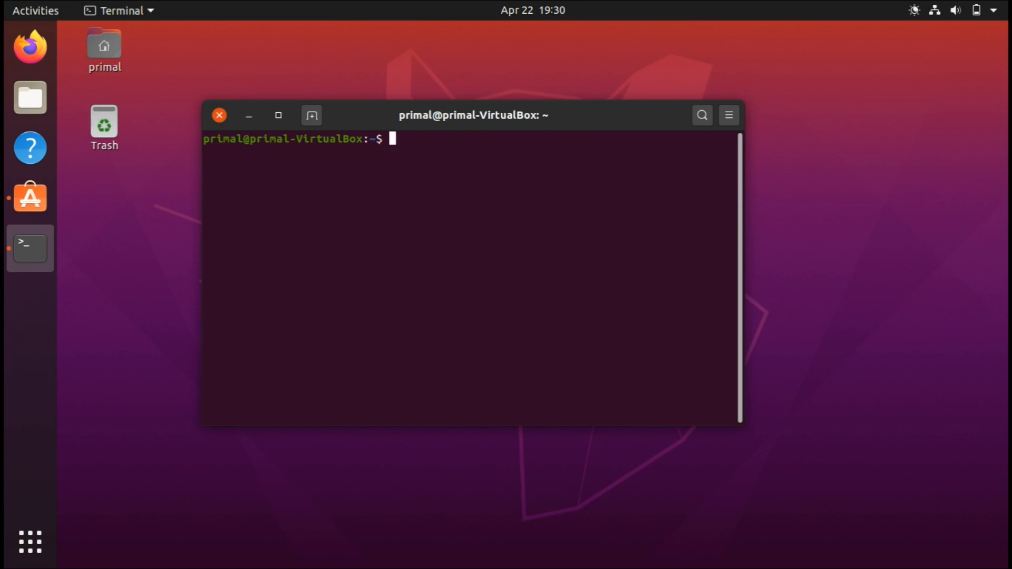
pyautogui.write('sudo tlp st')
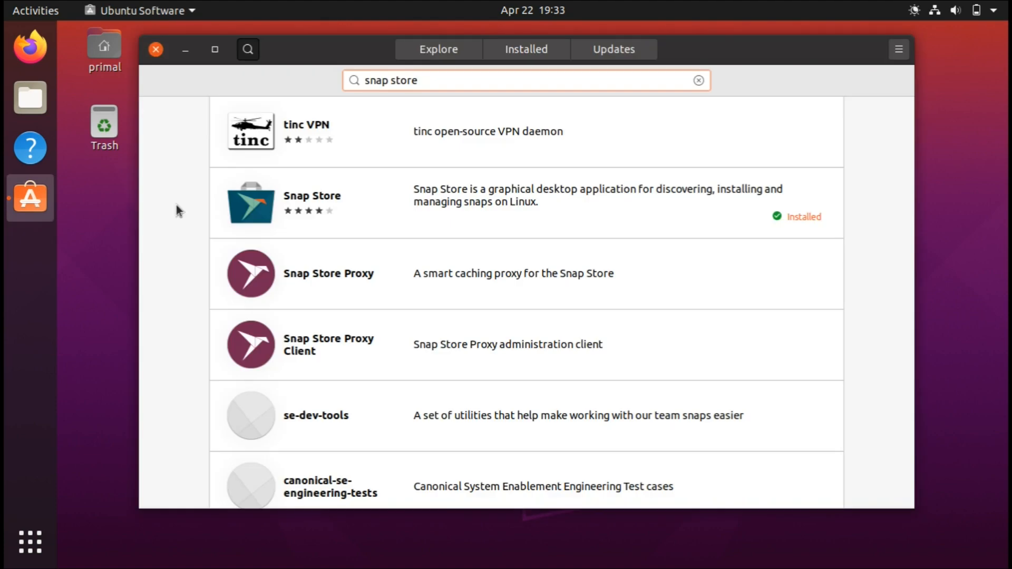
# - View the Snap Store details page in Ubuntu Software, then bring Terminal back to the front
pyautogui.click(417, 80)
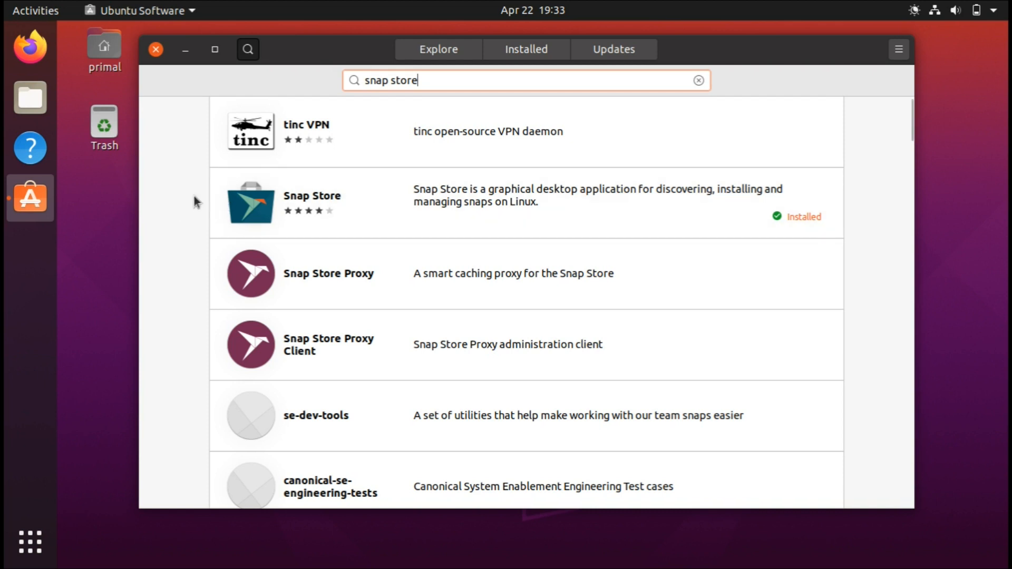
pyautogui.moveTo(282, 207)
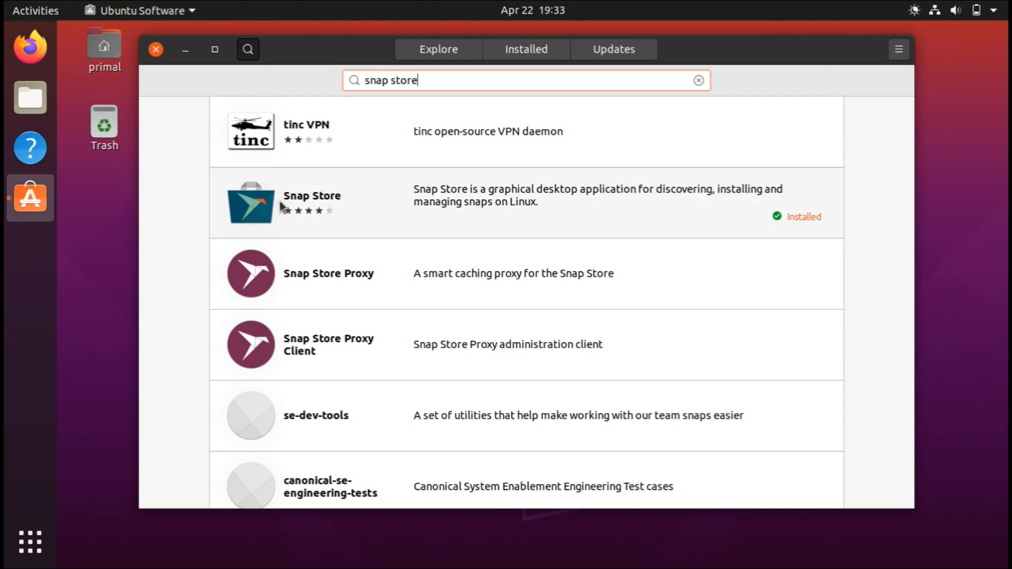
pyautogui.click(312, 203)
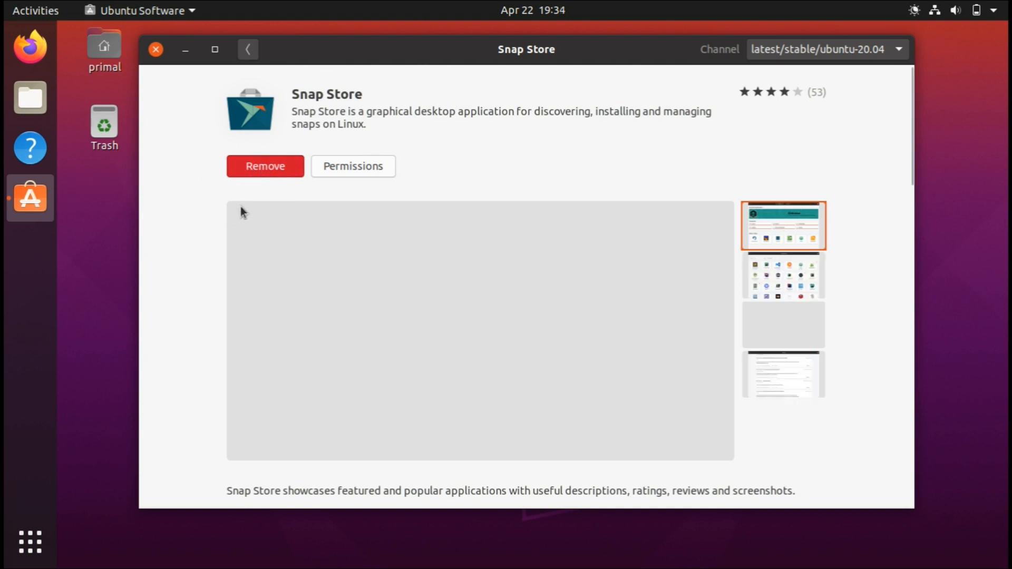
pyautogui.click(30, 249)
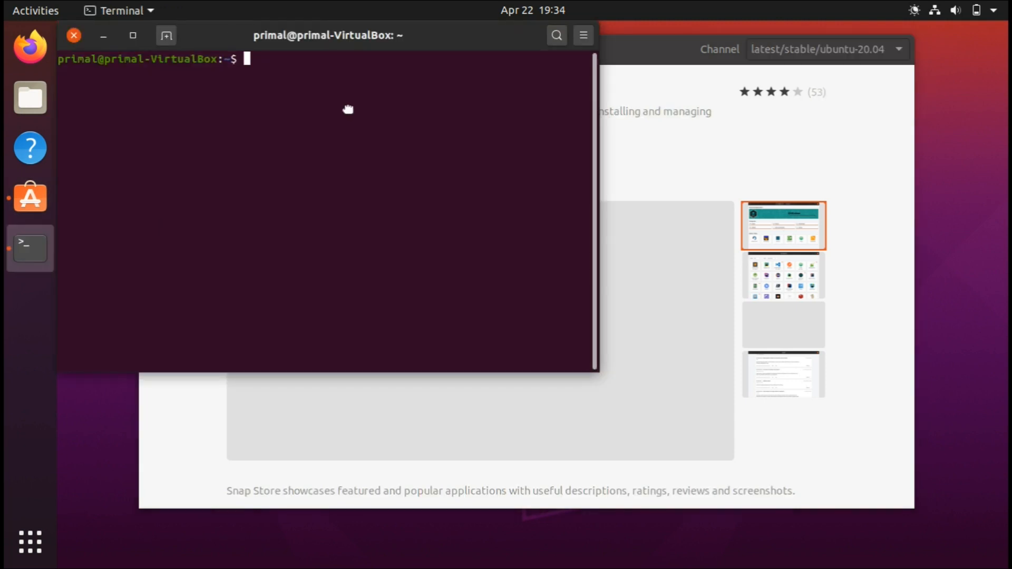
# - Run 'sudo apt install flatpak' then 'sudo apt install synaptic'
pyautogui.write('sudo')
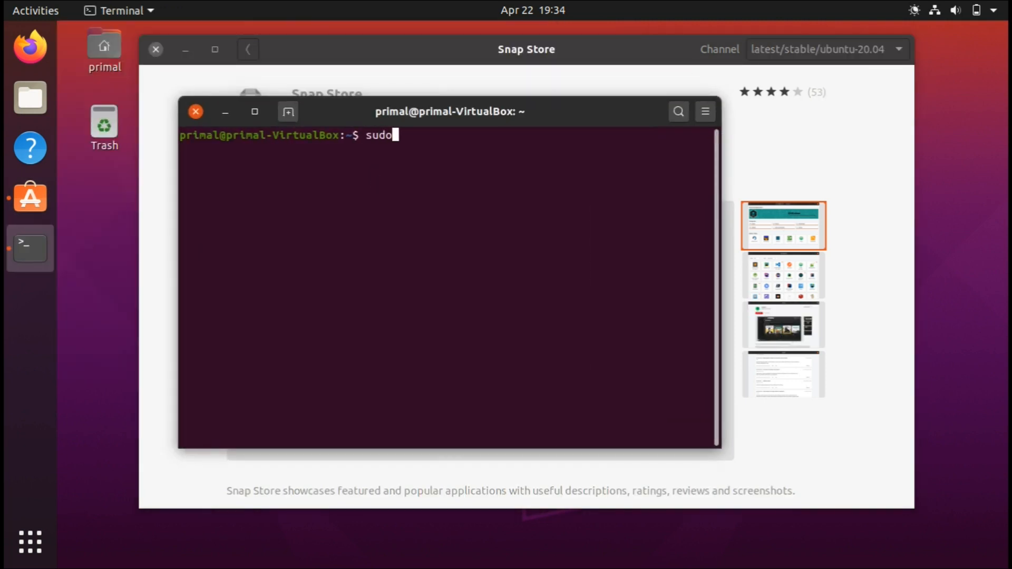
pyautogui.write('apt install')
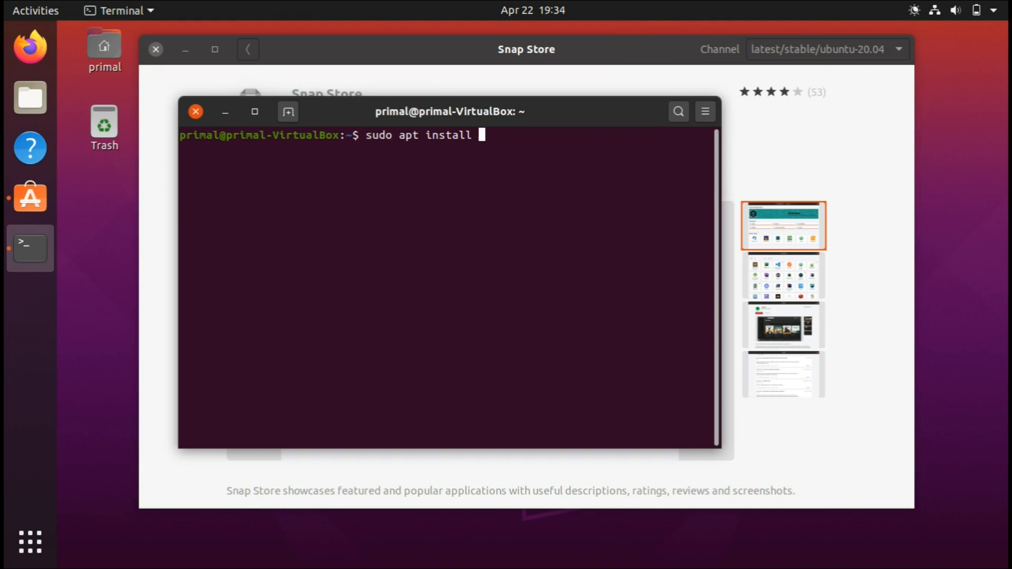
pyautogui.write('flatpak')
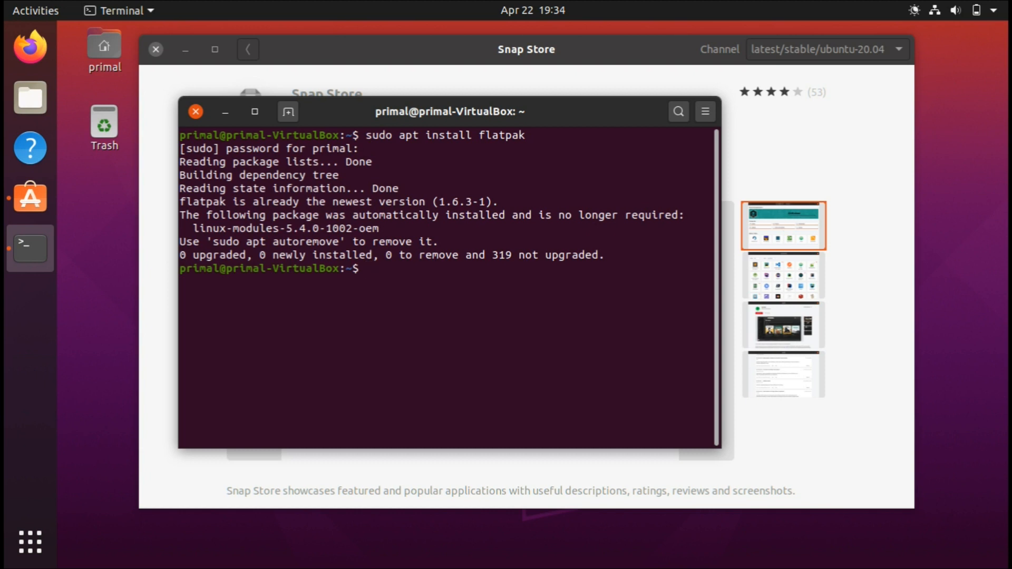
pyautogui.write('sudo apt install')
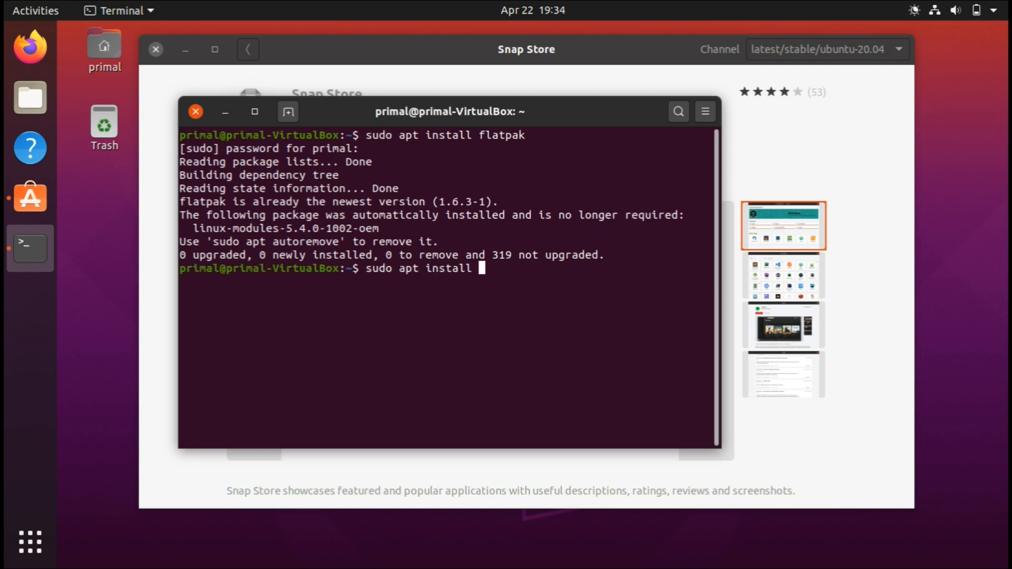
pyautogui.write('synaptic')
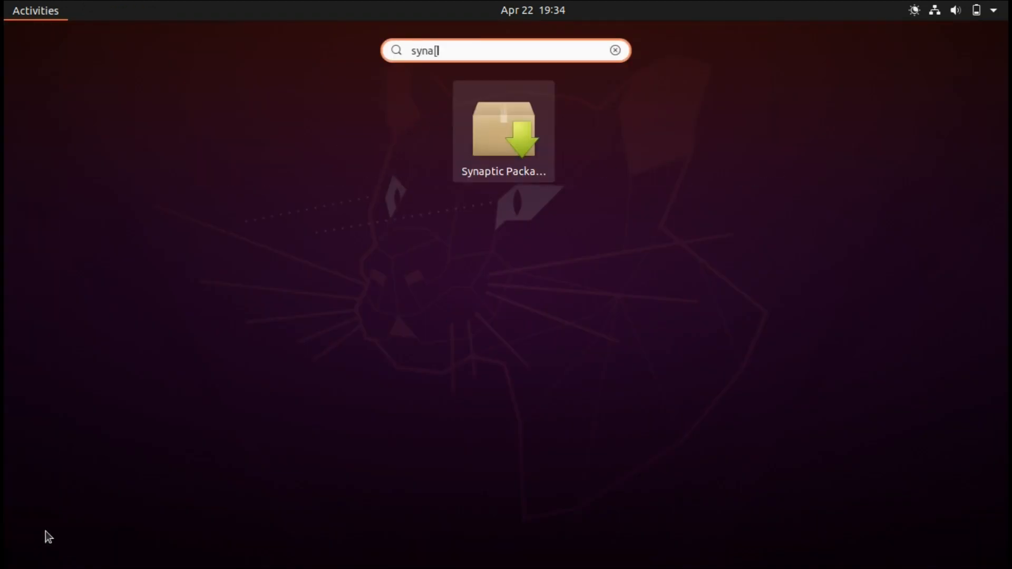
# - Launch Synaptic, dismiss the introduction and filter packages by the Local/main origin
pyautogui.click(504, 129)
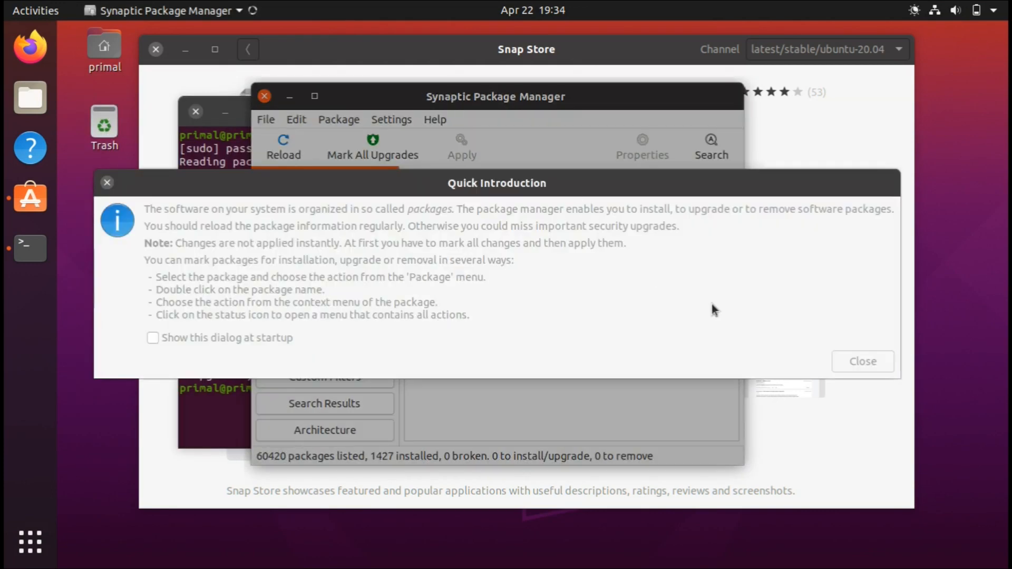
pyautogui.click(861, 360)
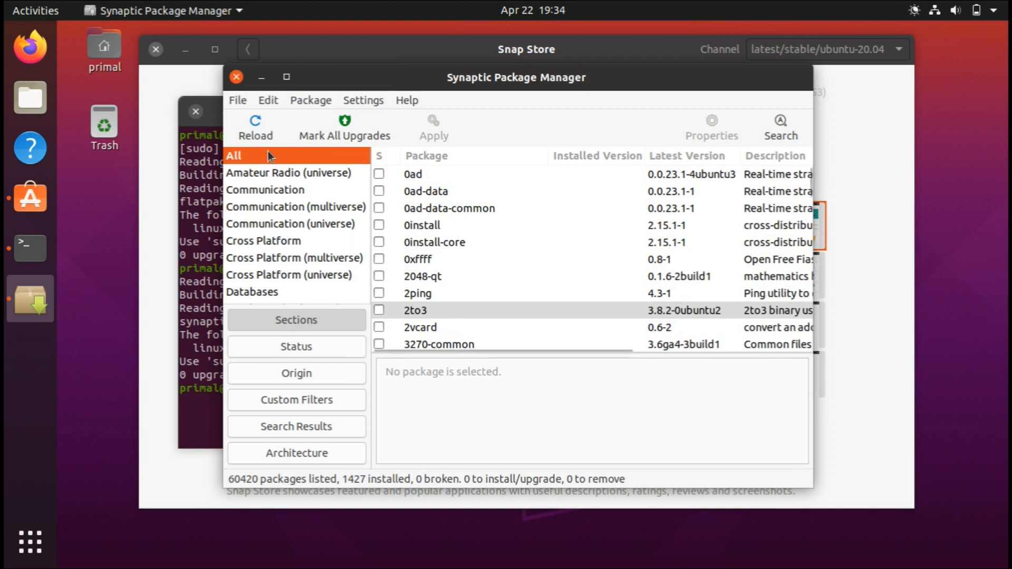
pyautogui.click(295, 374)
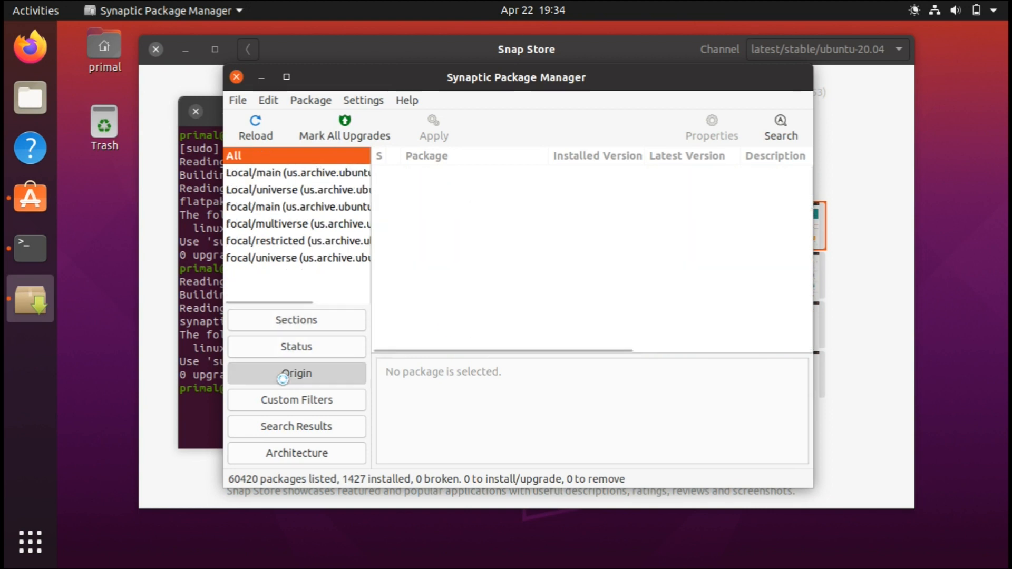
pyautogui.click(234, 156)
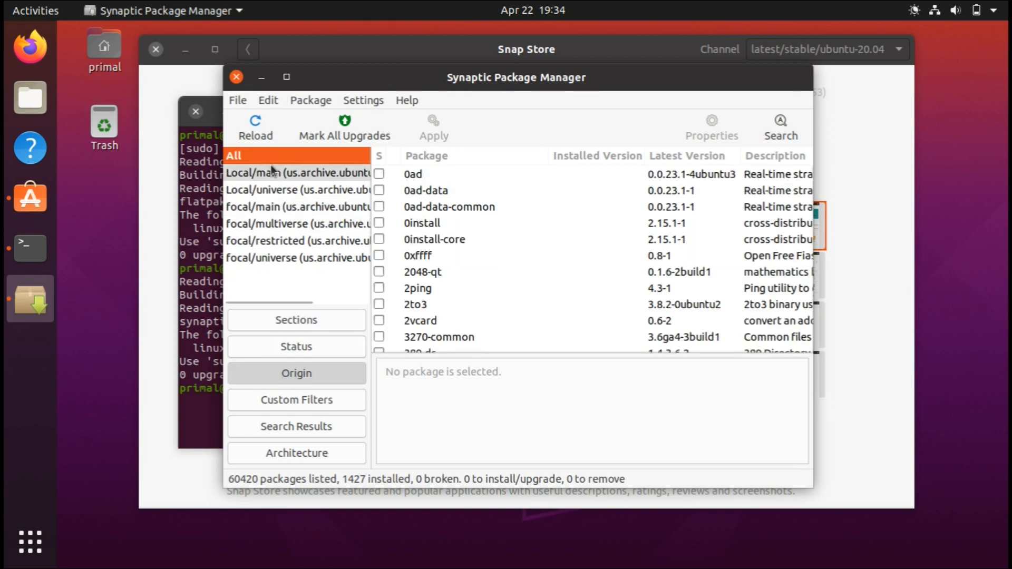
pyautogui.click(297, 173)
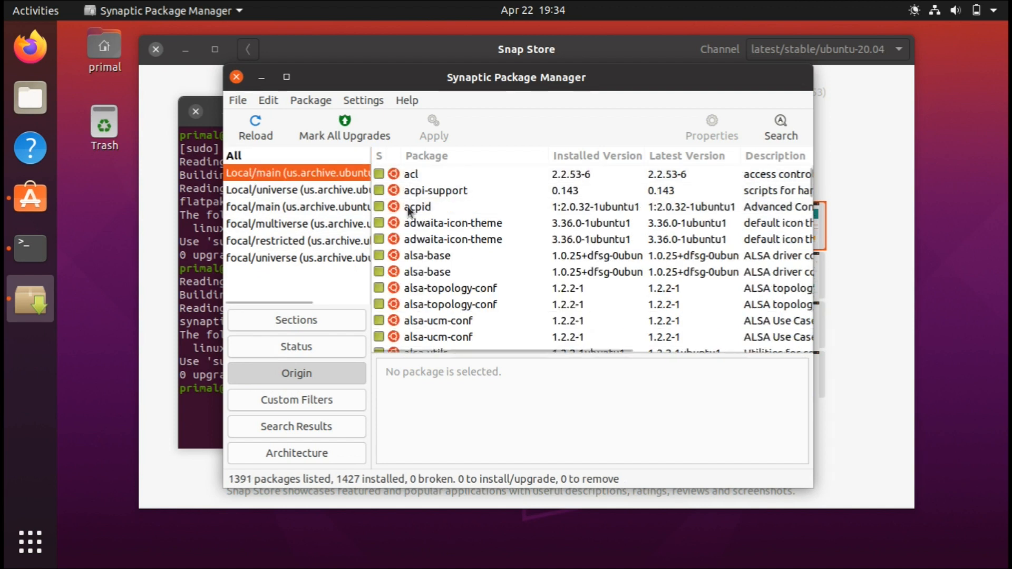
# - Select the acl package to see its description and bring up its actions menu
pyautogui.click(411, 174)
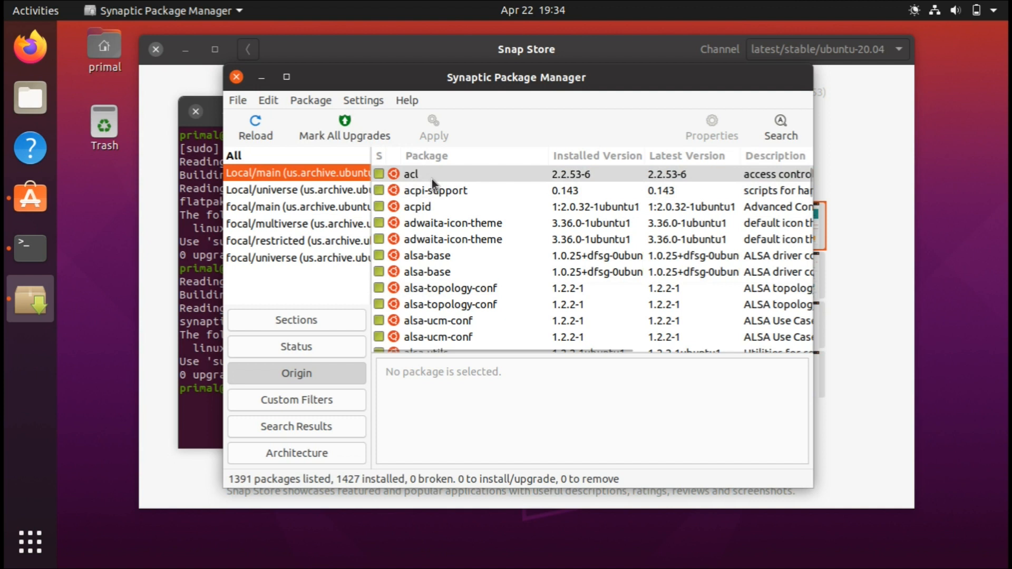
pyautogui.click(412, 174)
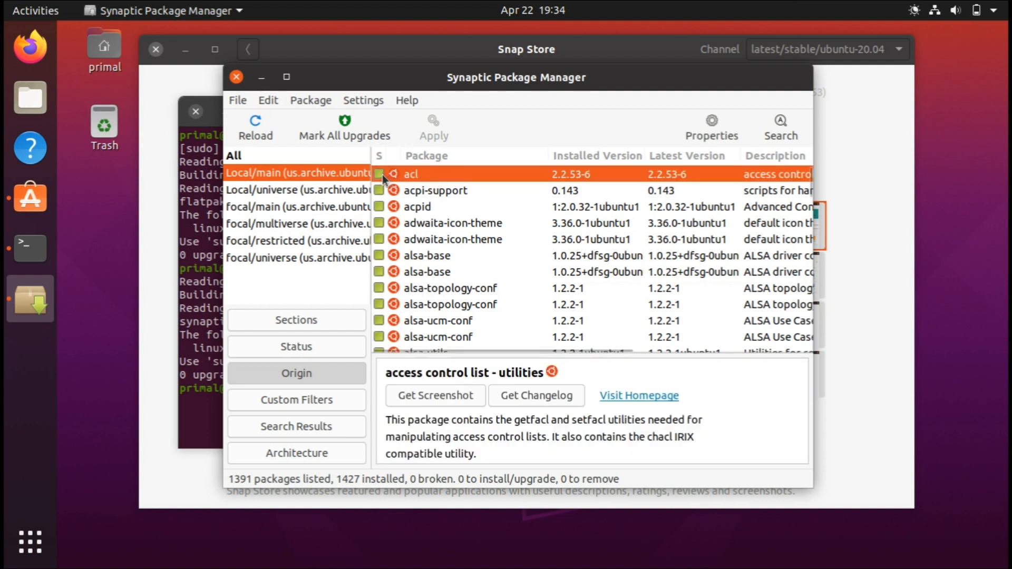
pyautogui.rightClick(410, 174)
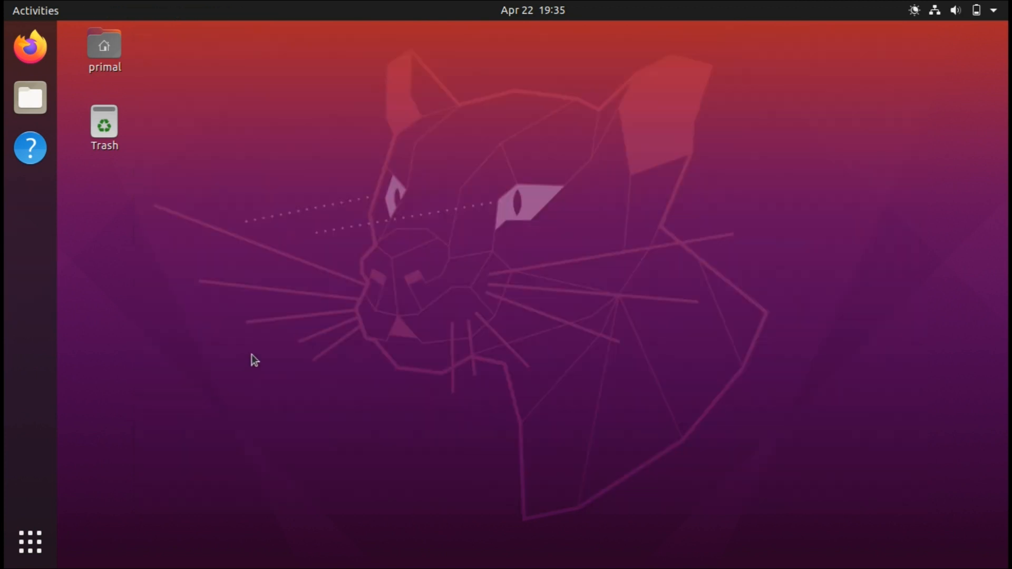
pyautogui.moveTo(60, 490)
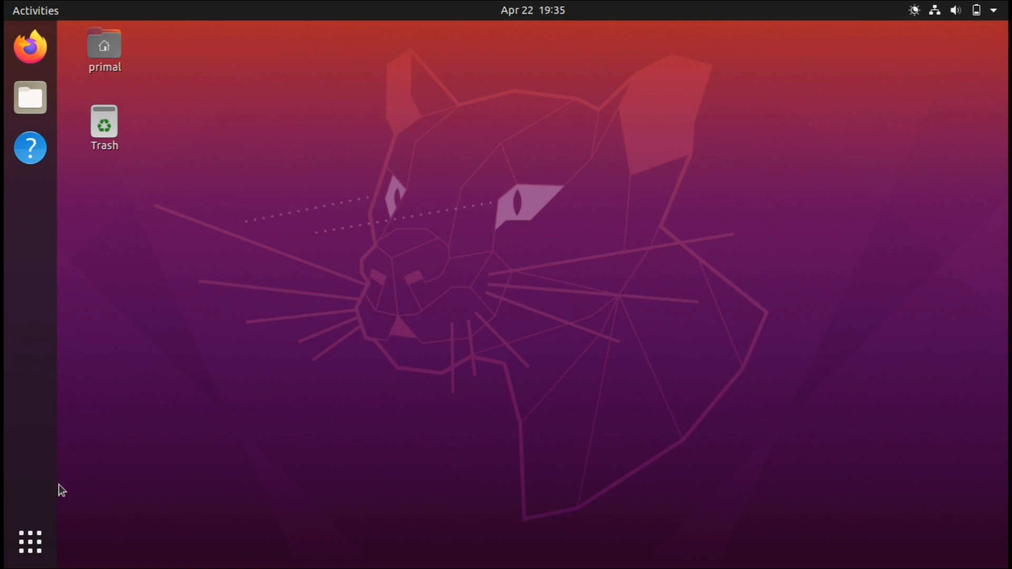
# - Find Additional Drivers via Activities search, review the VirtualBox driver options, and close the window
pyautogui.click(30, 542)
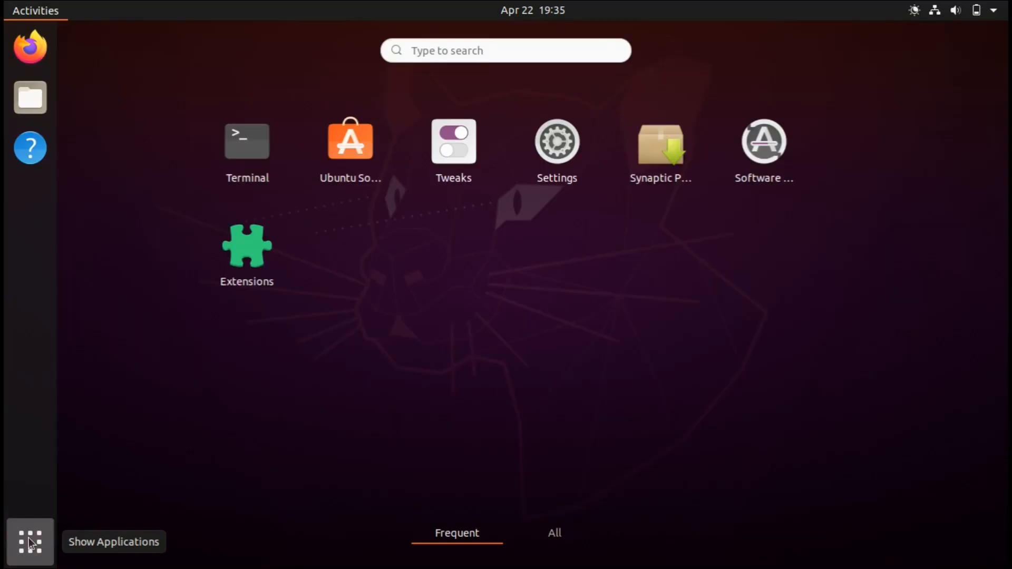
pyautogui.moveTo(452, 364)
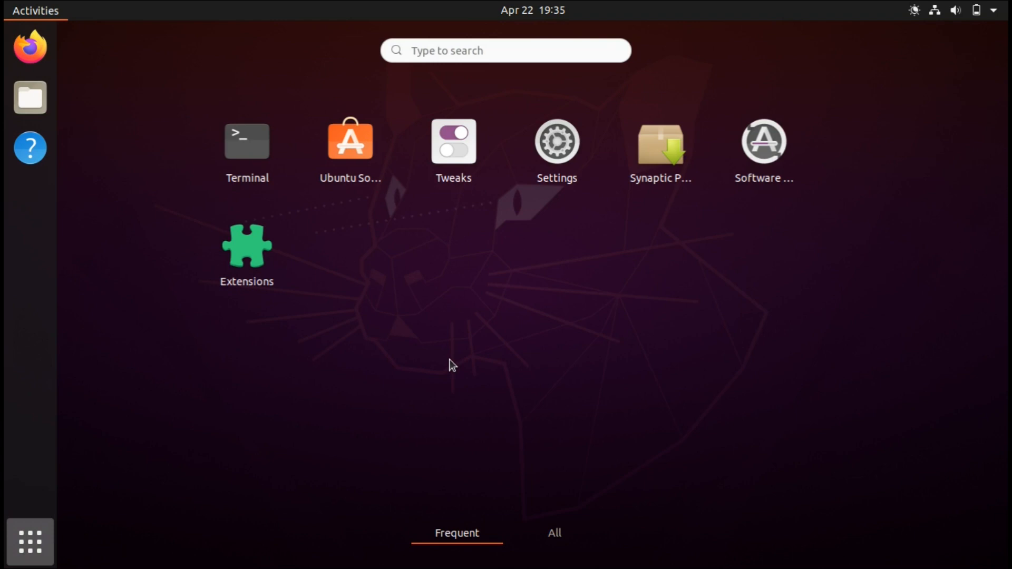
pyautogui.write('drivel')
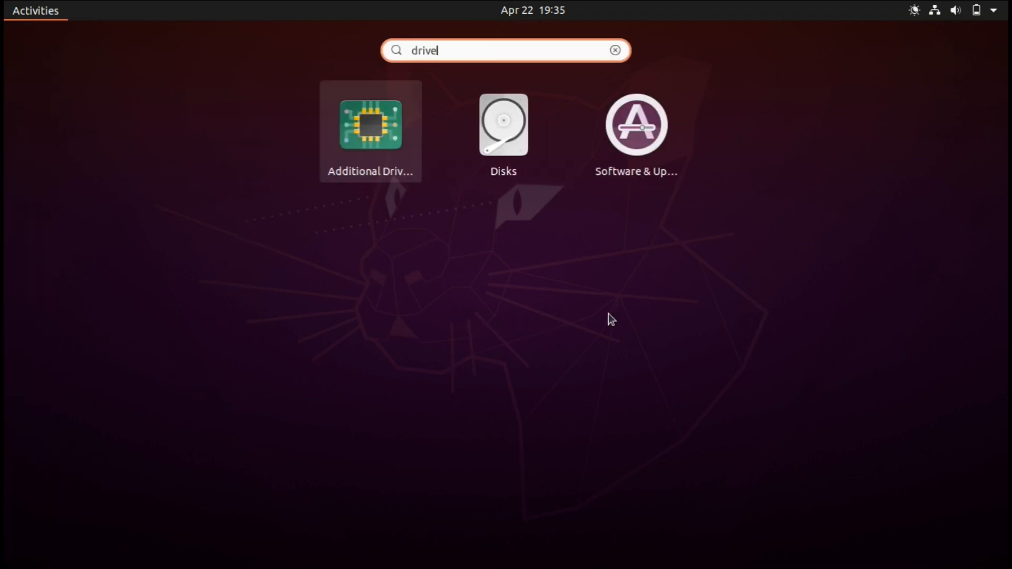
pyautogui.press('Escape')
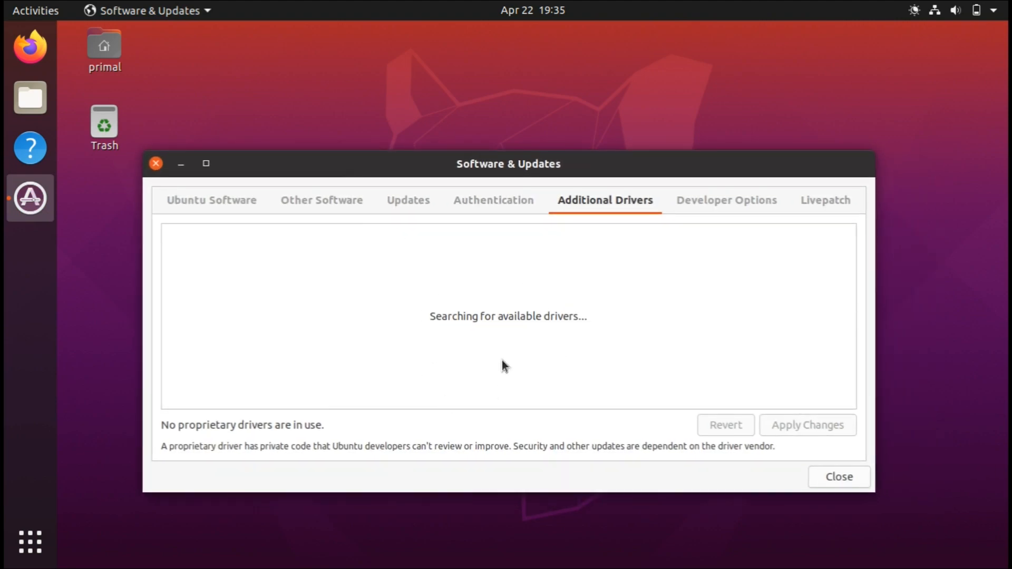
pyautogui.moveTo(488, 360)
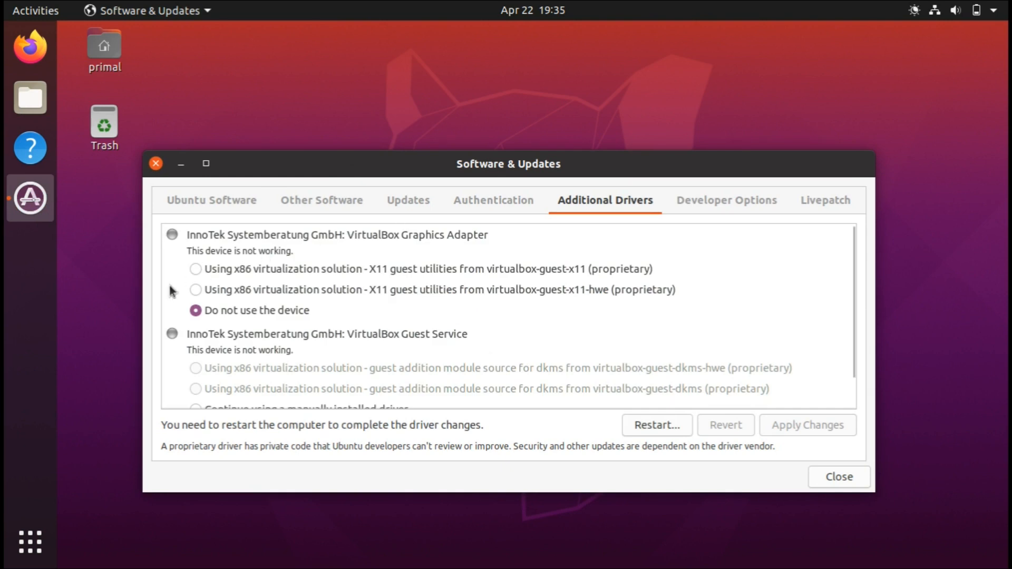
pyautogui.moveTo(387, 333)
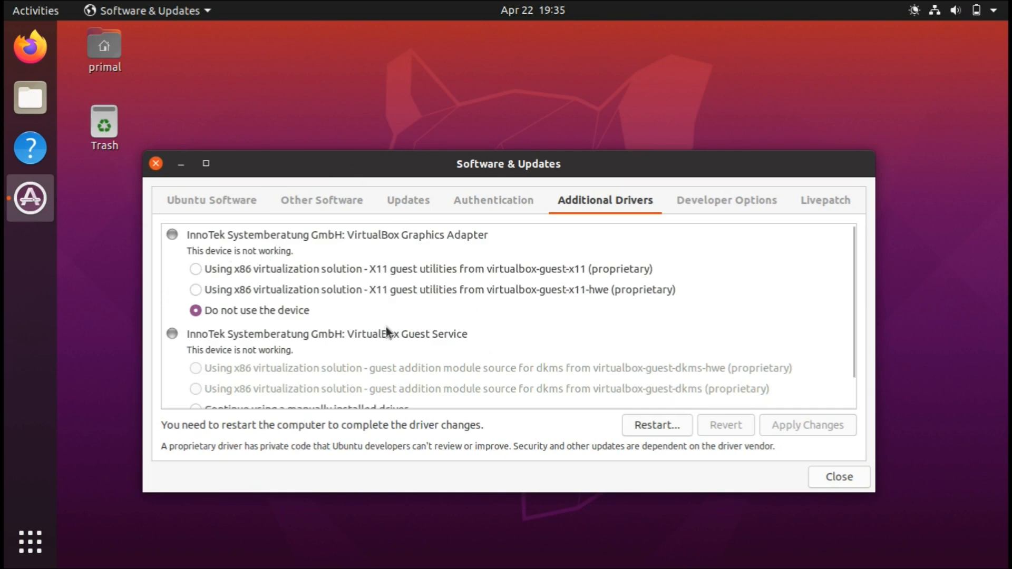
pyautogui.scroll(-3)
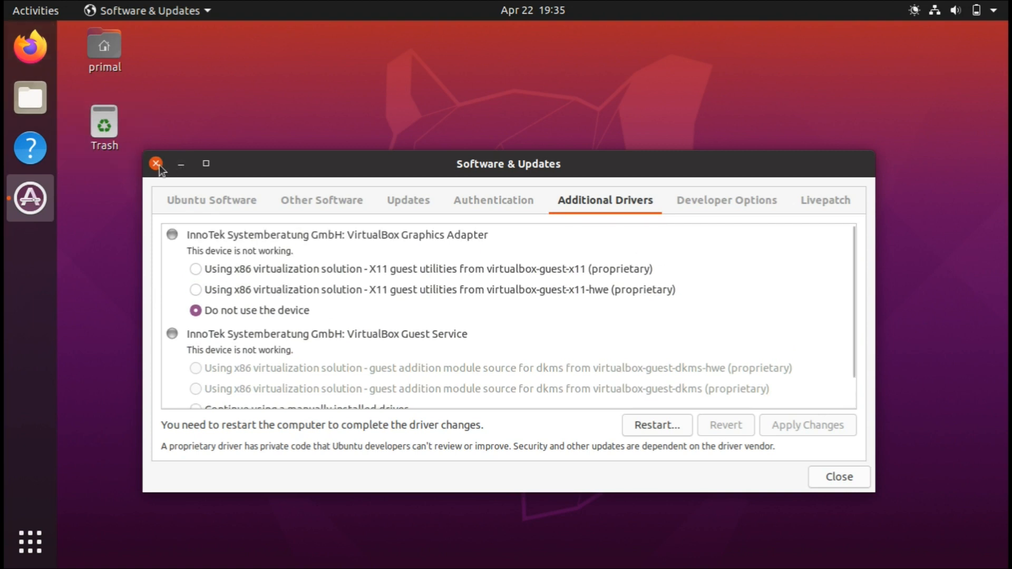
pyautogui.click(155, 163)
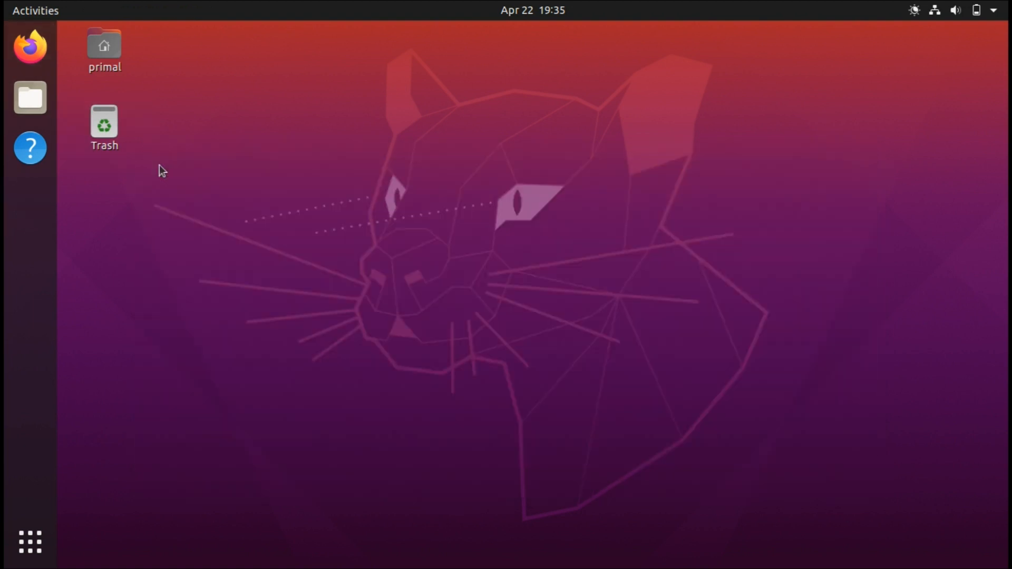
pyautogui.moveTo(286, 149)
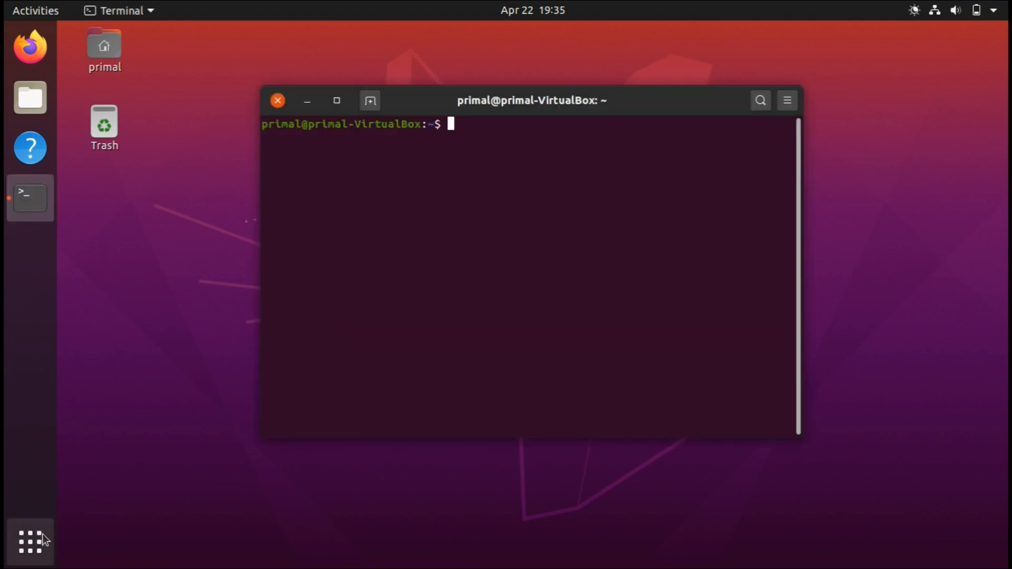
# - Launch gufw from the terminal and authenticate with the password
pyautogui.write('gufw')
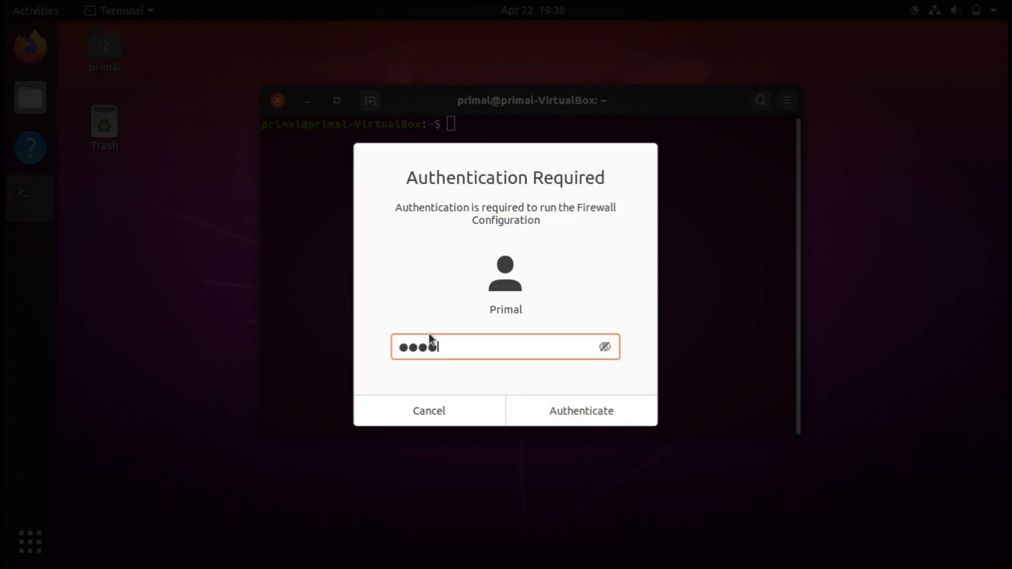
pyautogui.click(579, 410)
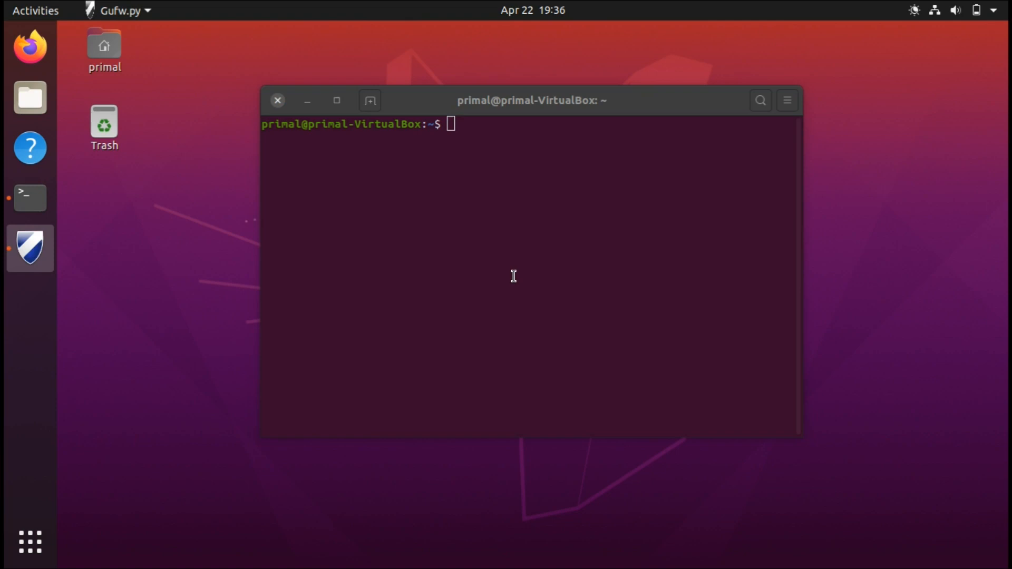
pyautogui.click(30, 248)
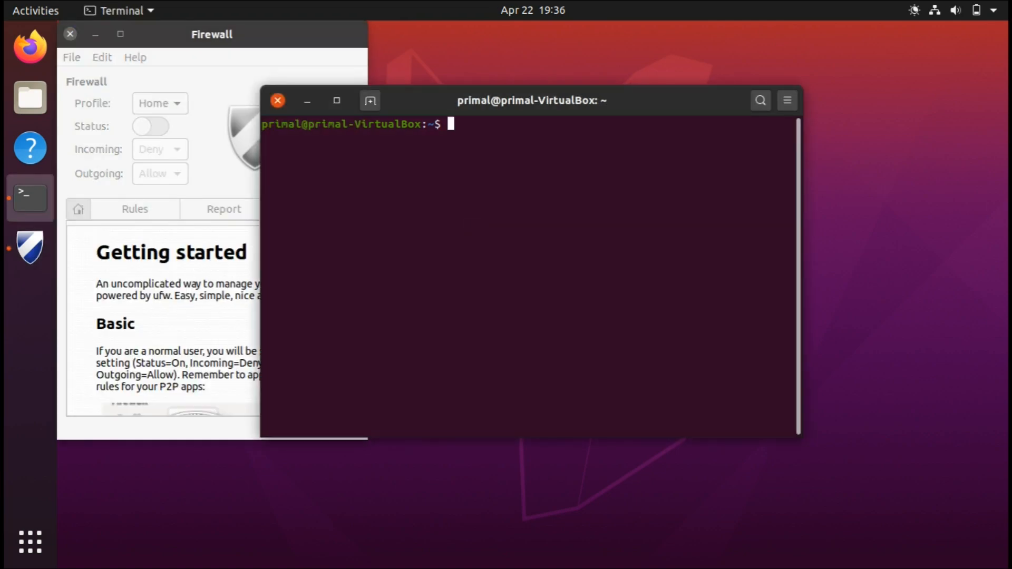
# - Run sudo apt install gufw (already newest version) and switch the firewall Status on
pyautogui.write('sudo apt install guwf')
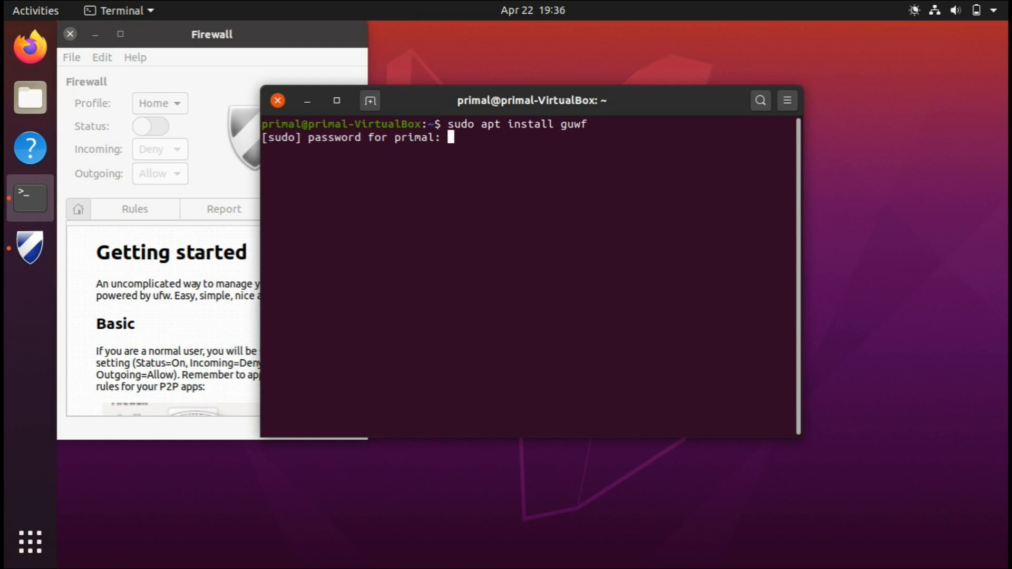
pyautogui.press('Return')
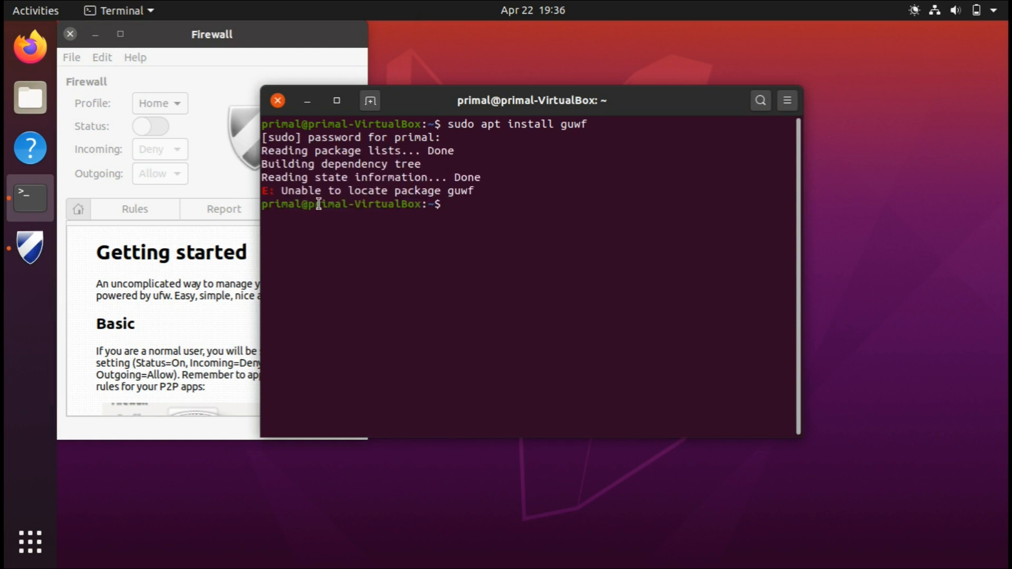
pyautogui.write('sudo apt install guwf')
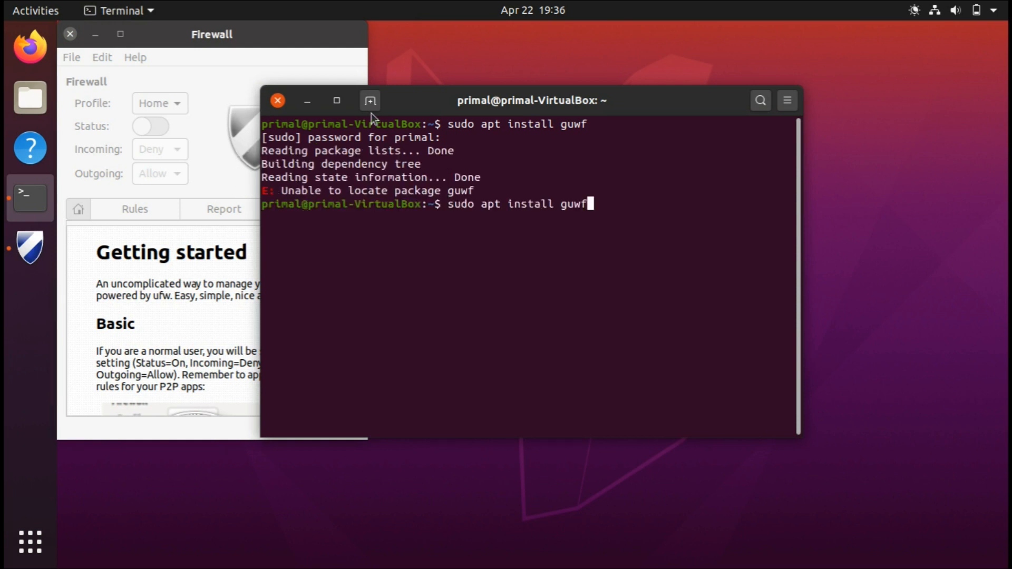
pyautogui.press('Return')
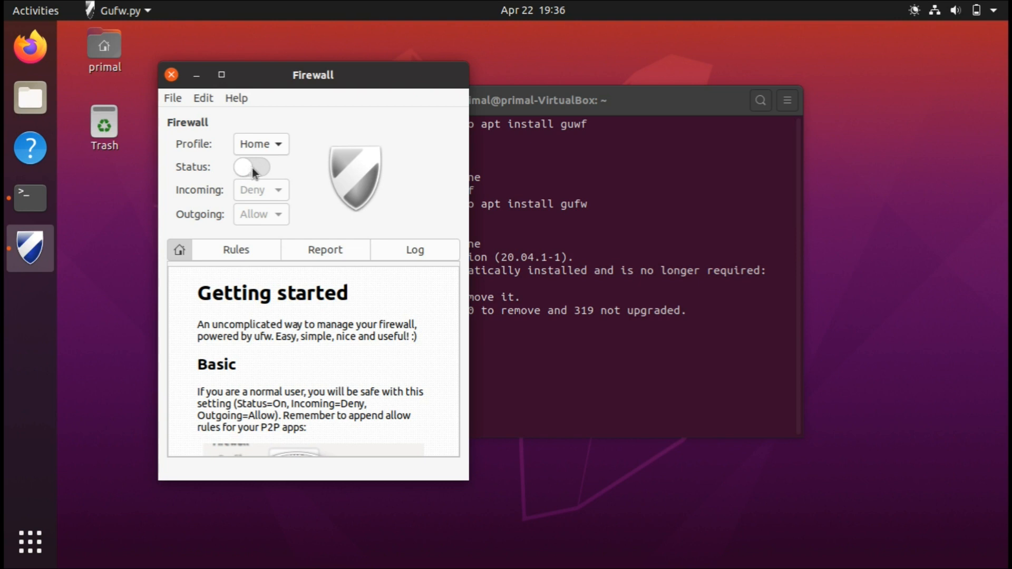
pyautogui.click(251, 167)
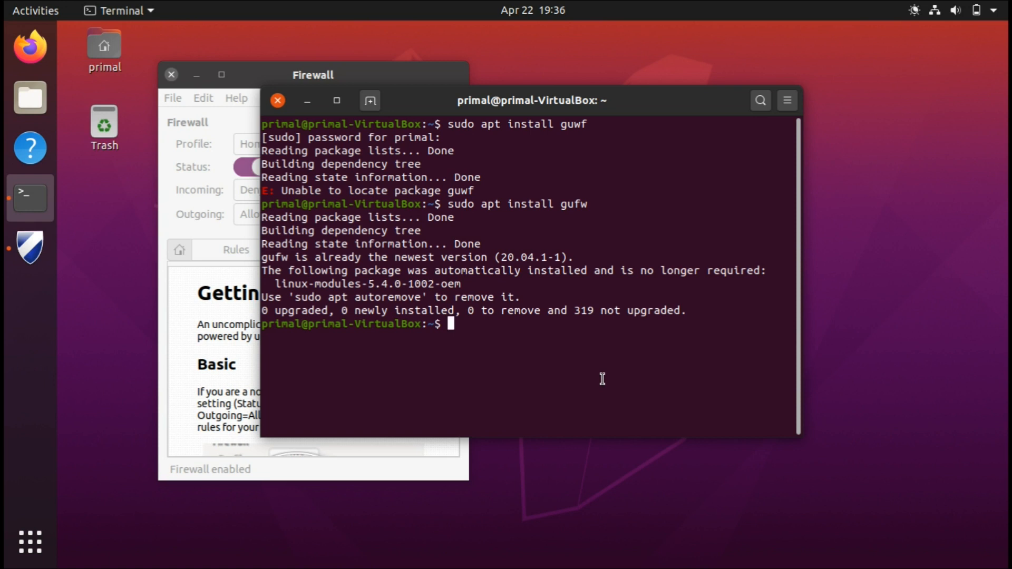
# - Run sudo ufw enable so the firewall is active and enabled on startup
pyautogui.write('sudo')
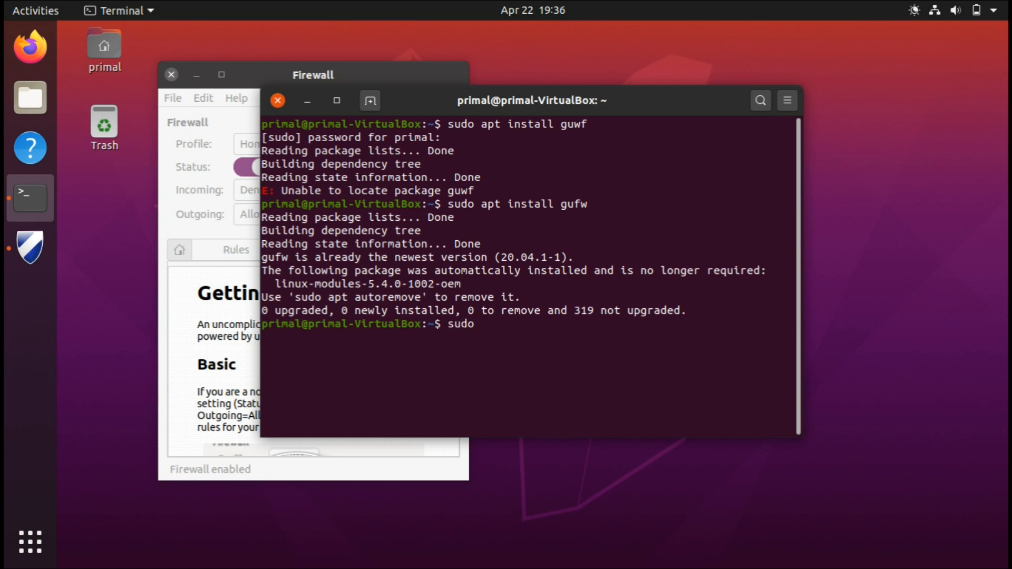
pyautogui.write('ufw enable')
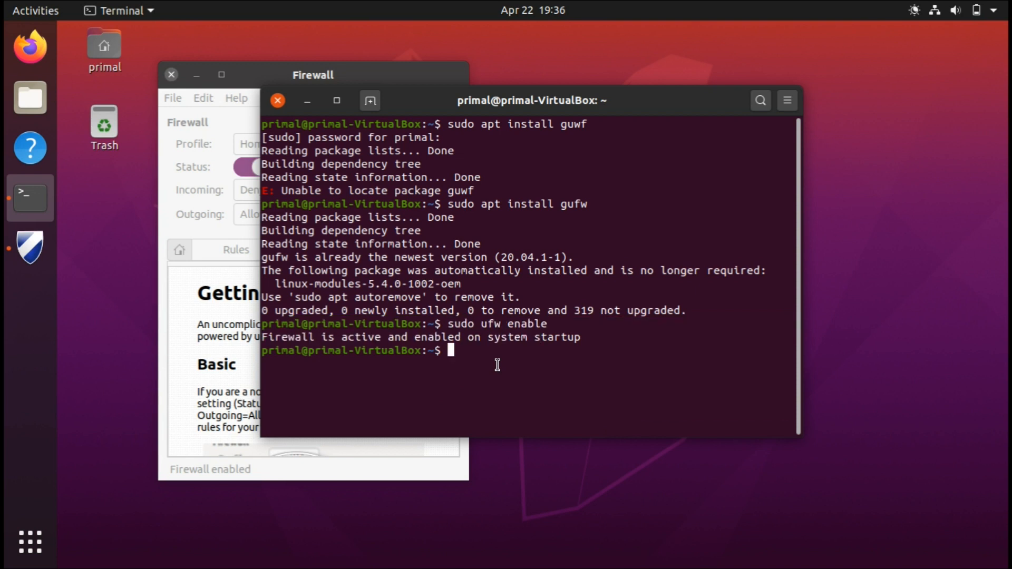
pyautogui.write('sudo ufw')
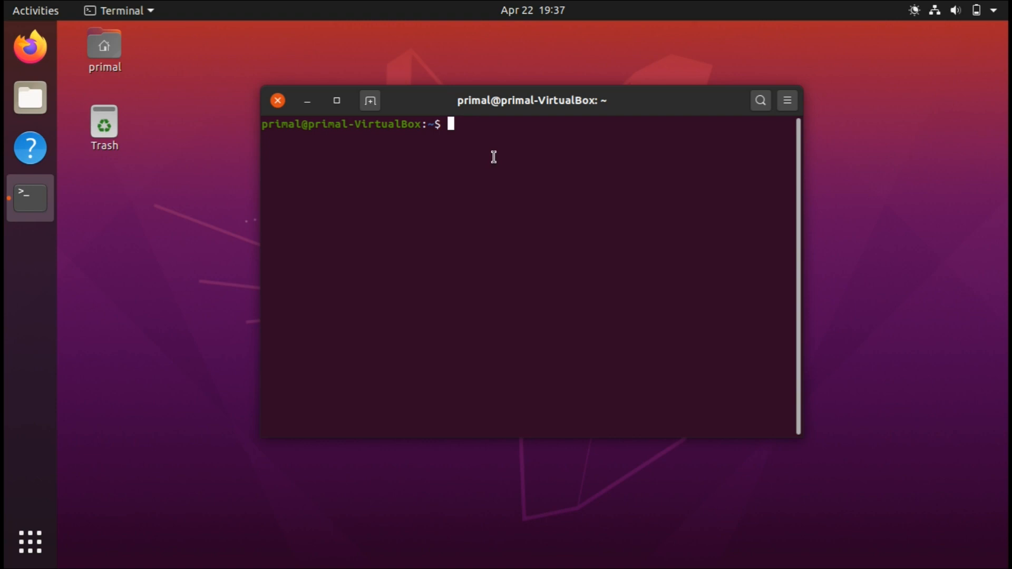
# - Run sudo apt autoclean to clear obsolete package files
pyautogui.write('sudo')
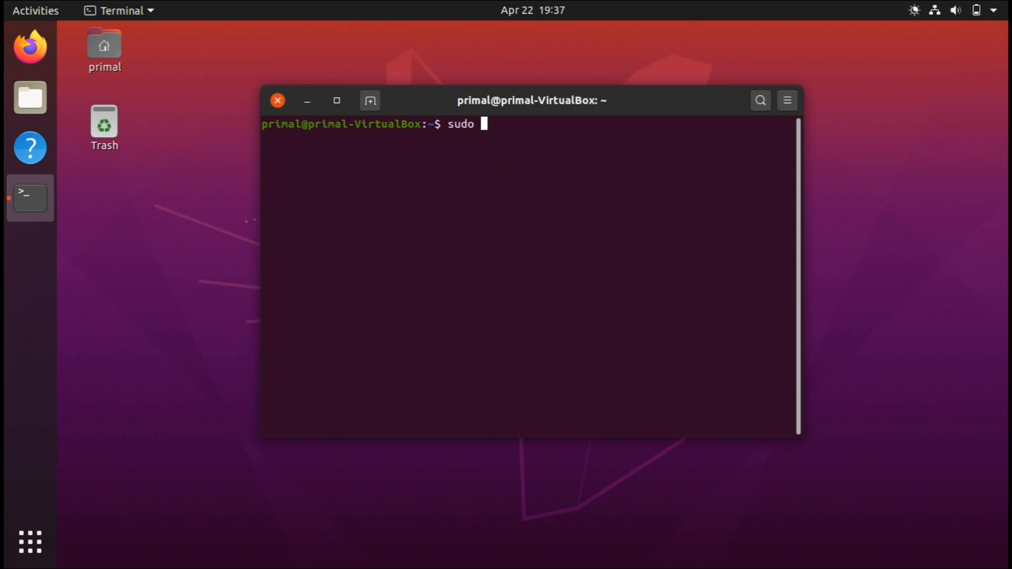
pyautogui.write('apt')
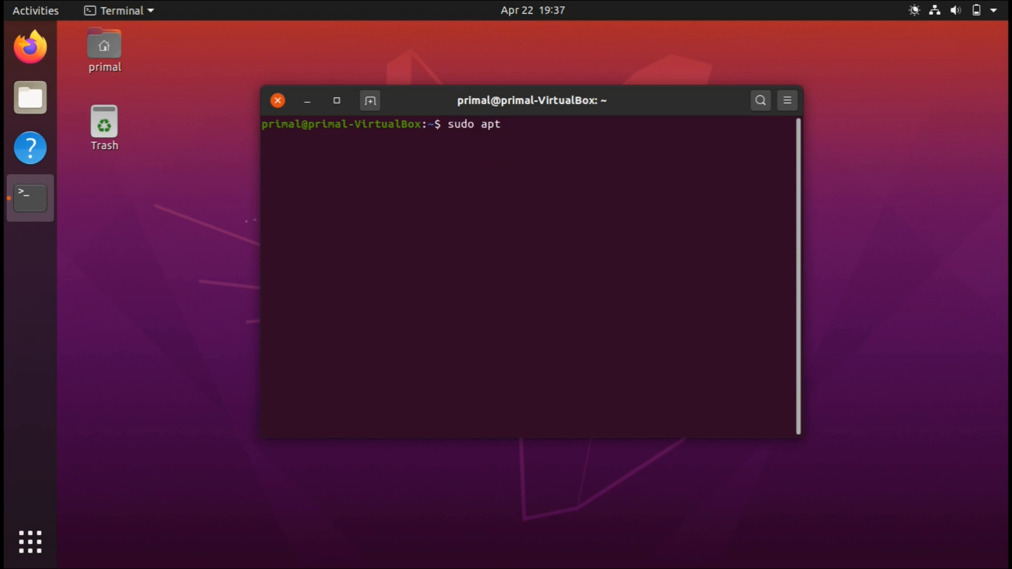
pyautogui.write('autoclean')
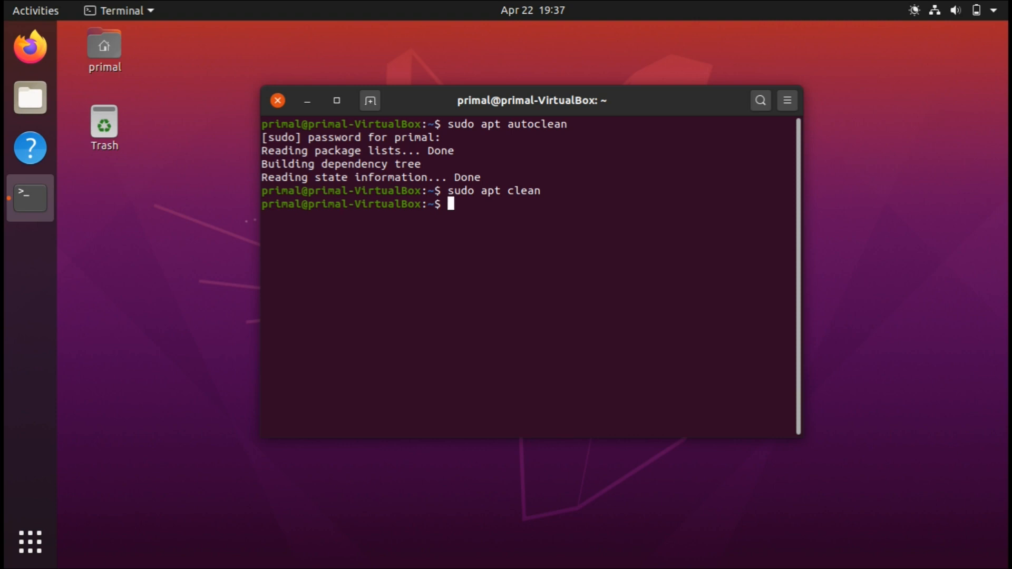
# - Run sudo apt autoremove, answer Y, interrupt it with Ctrl+C and close the terminal
pyautogui.write('sudo apt autoremove')
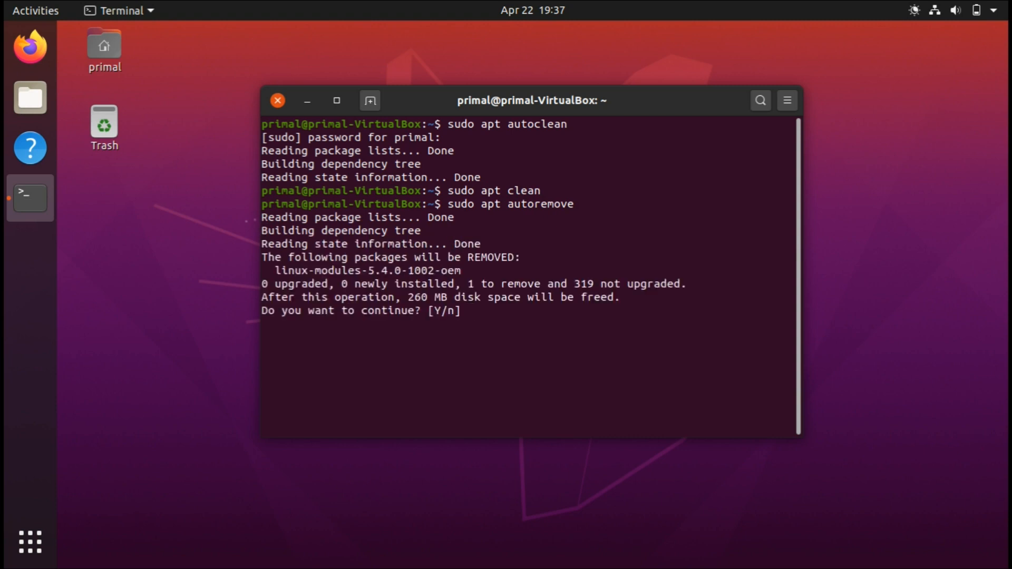
pyautogui.write('Y')
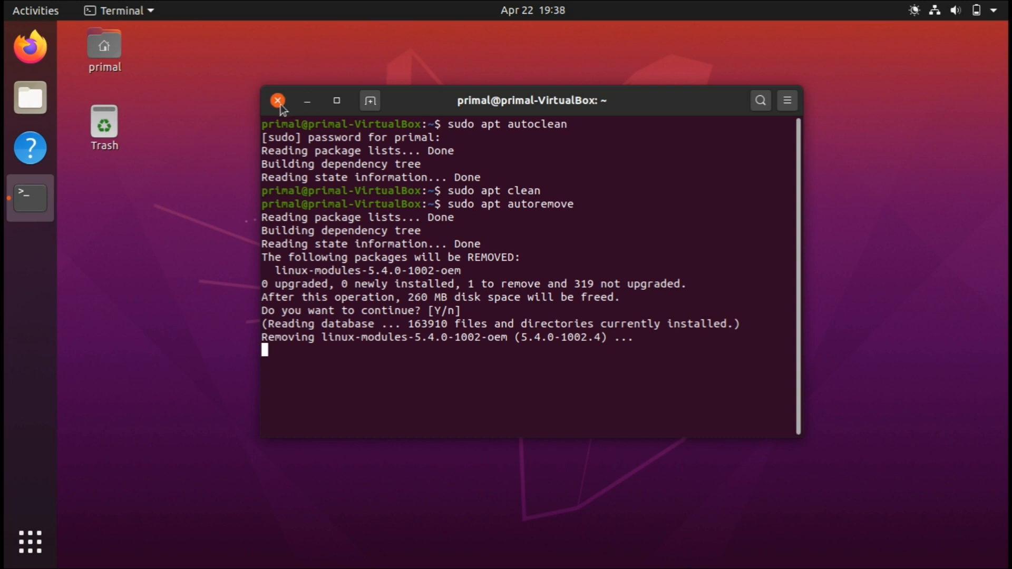
pyautogui.press('ctrl+c')
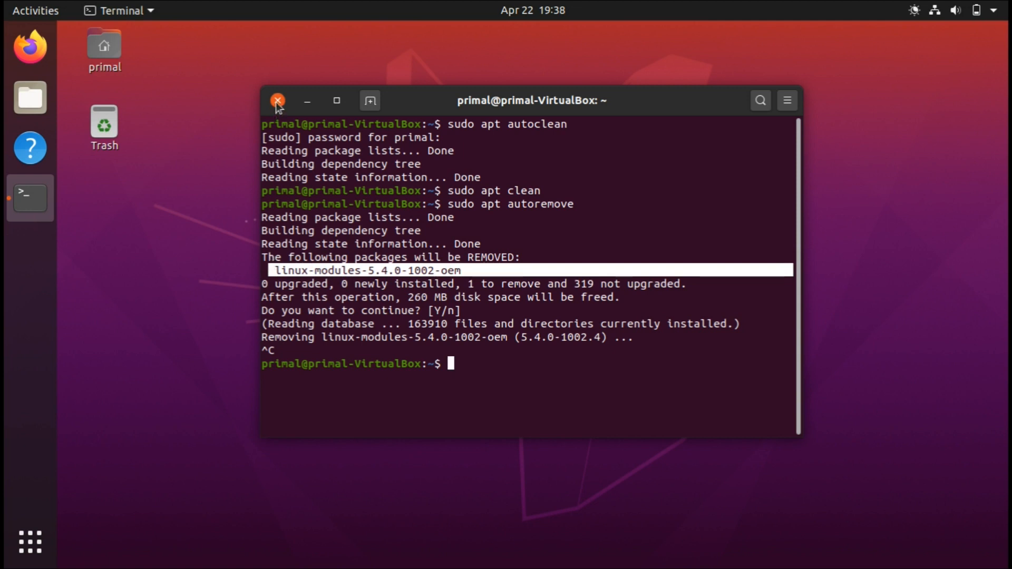
pyautogui.click(277, 101)
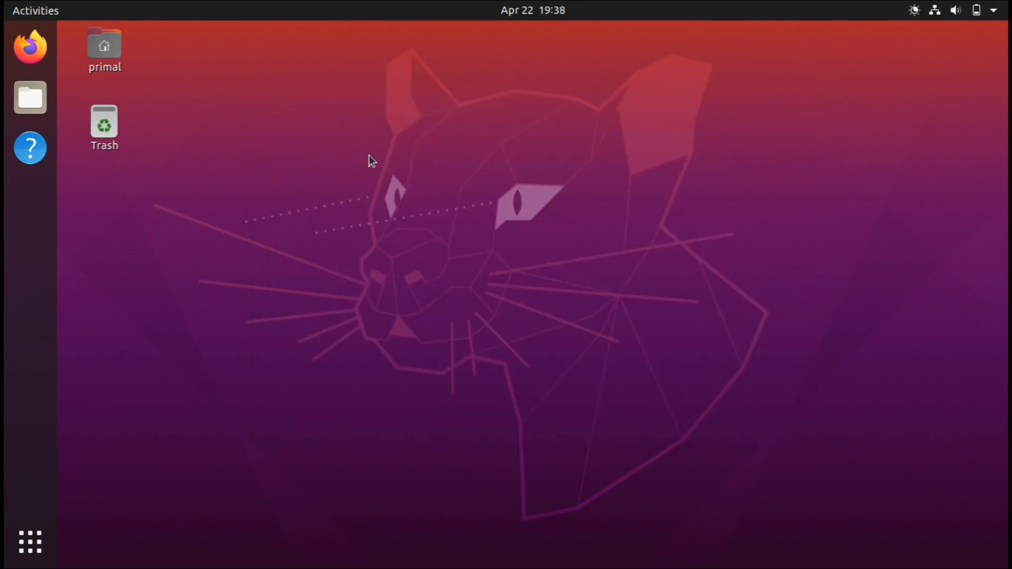